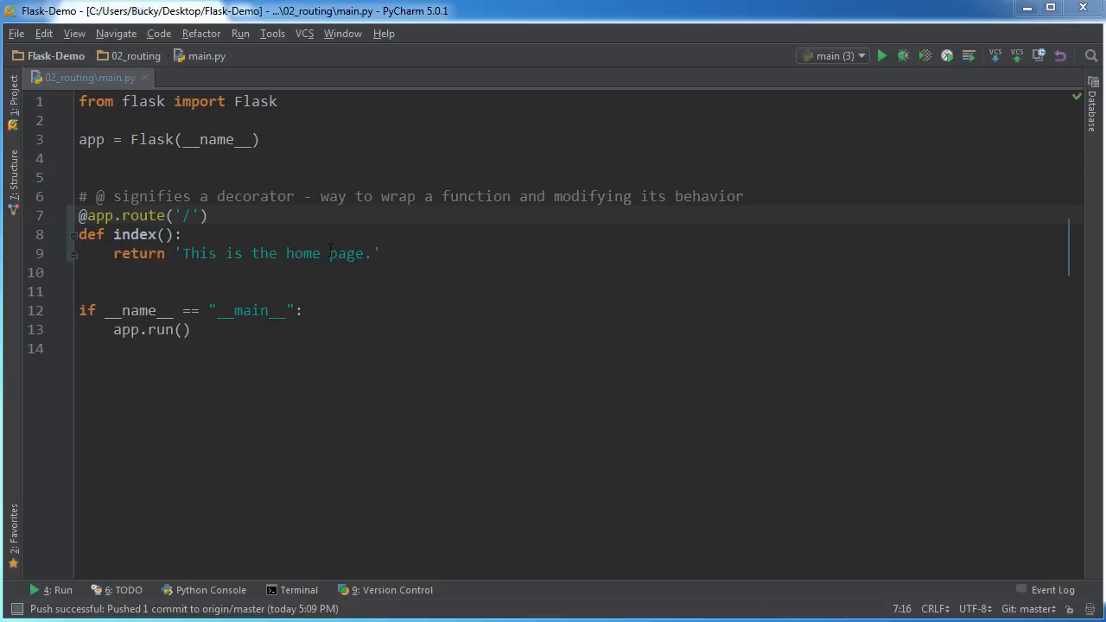
{"action": "mouse_move", "coordinate": [314, 273]}
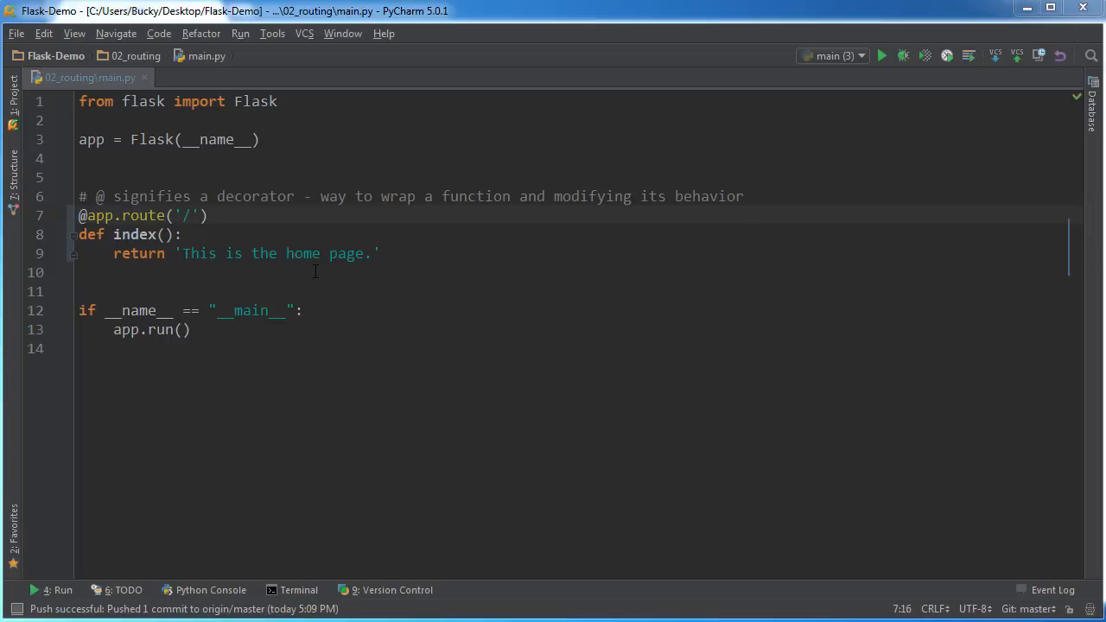
{"action": "mouse_move", "coordinate": [142, 235]}
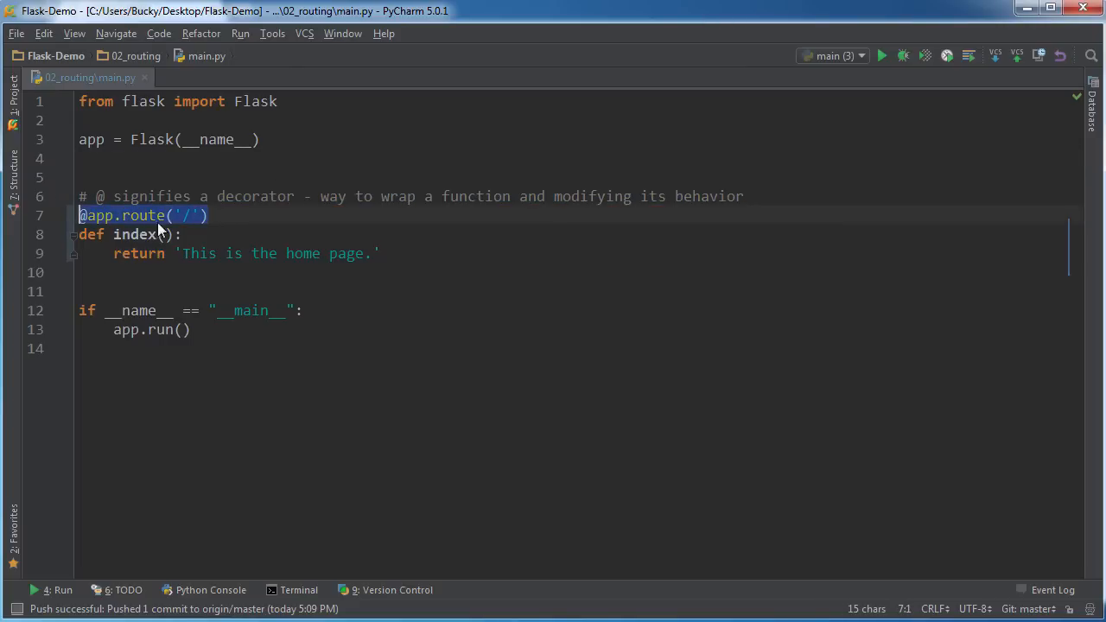
{"action": "left_click", "coordinate": [79, 215]}
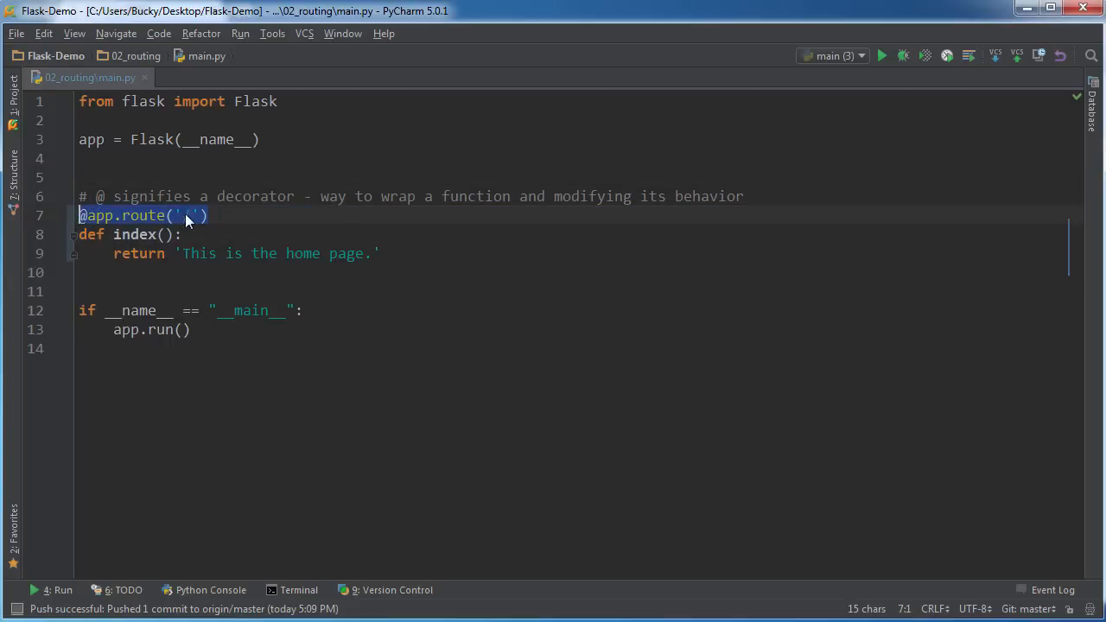
{"action": "left_click", "coordinate": [80, 177]}
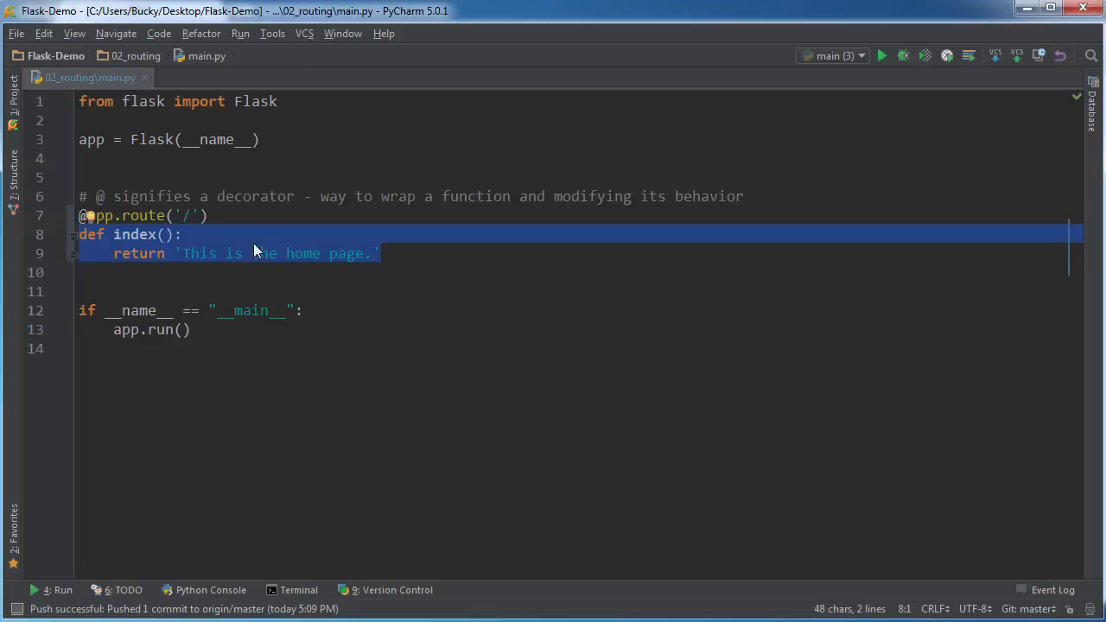
{"action": "left_click", "coordinate": [211, 214]}
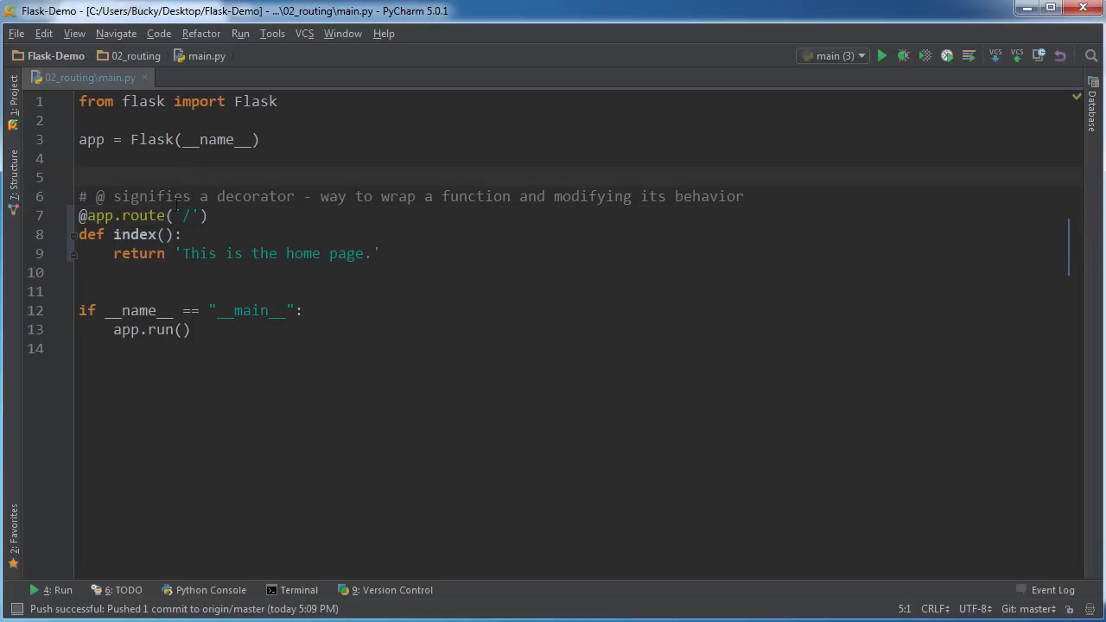
{"action": "double_click", "coordinate": [183, 215]}
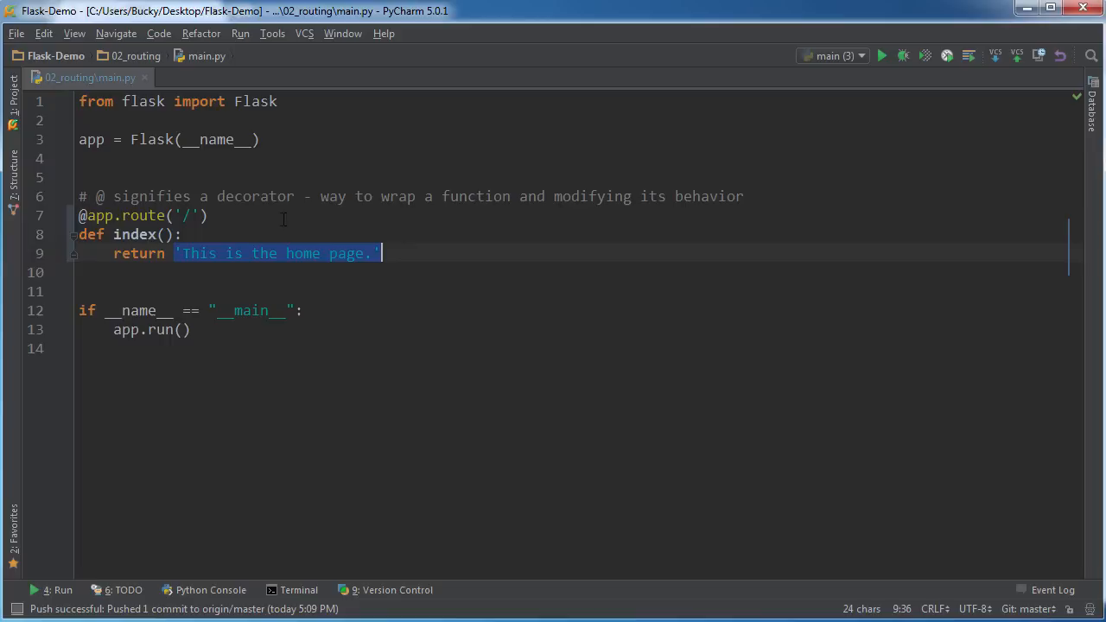
{"action": "left_click", "coordinate": [79, 176]}
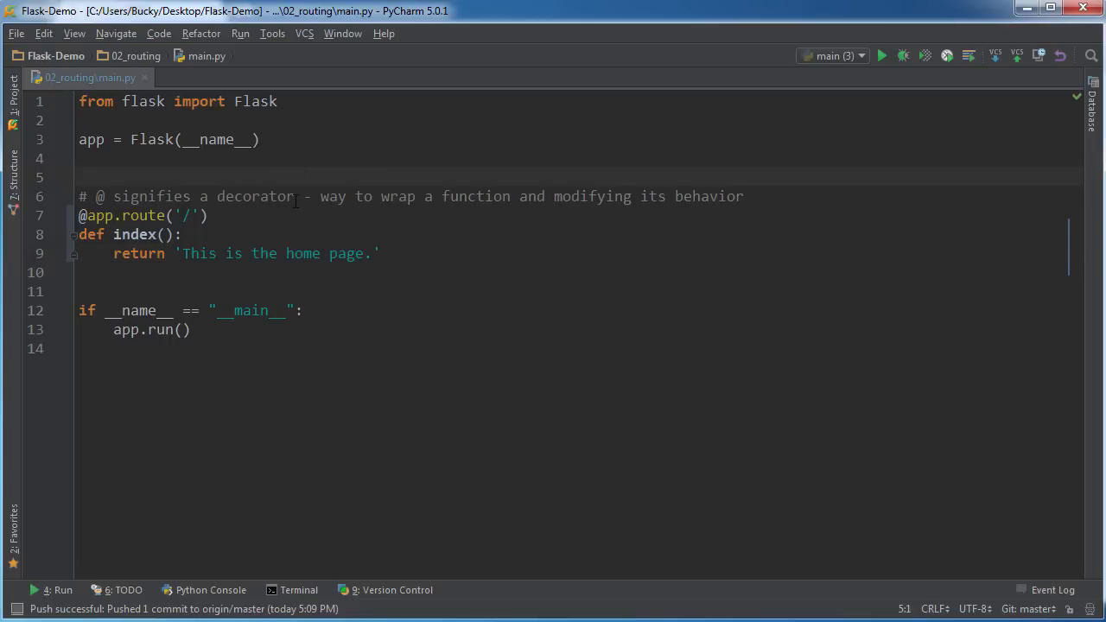
{"action": "left_click", "coordinate": [80, 176]}
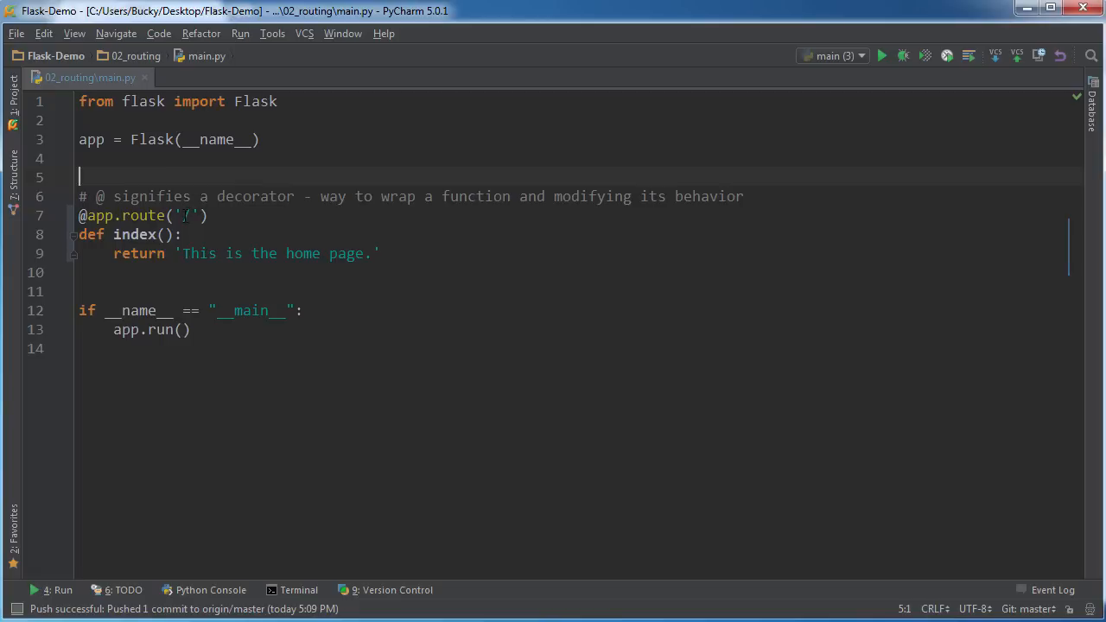
{"action": "double_click", "coordinate": [186, 214]}
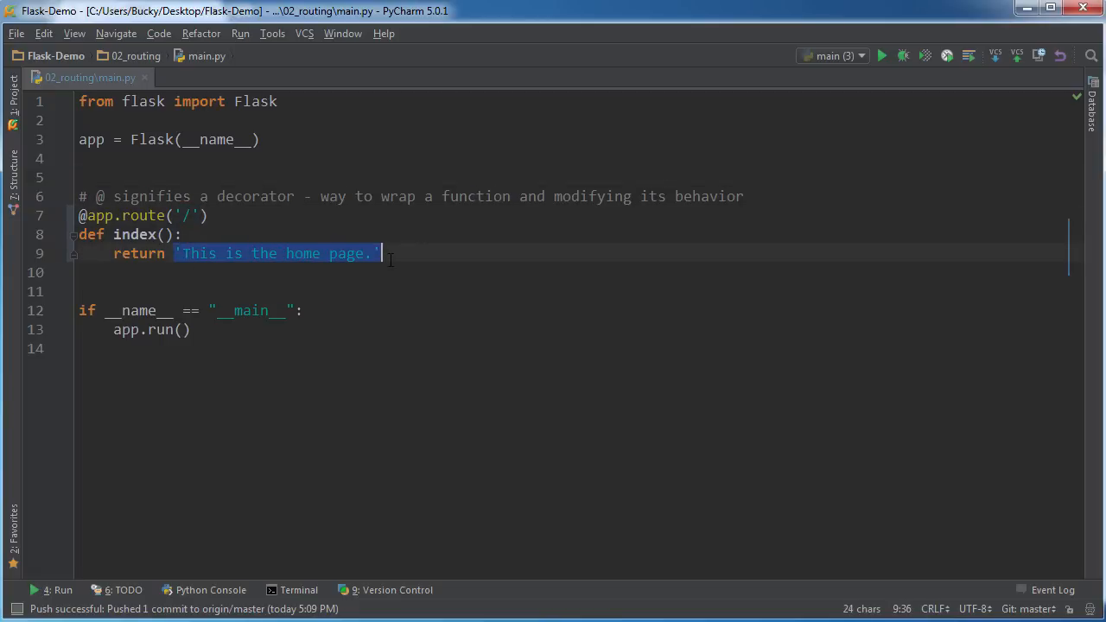
- Start new blank lines after the home function's return statement
{"action": "left_click", "coordinate": [188, 214]}
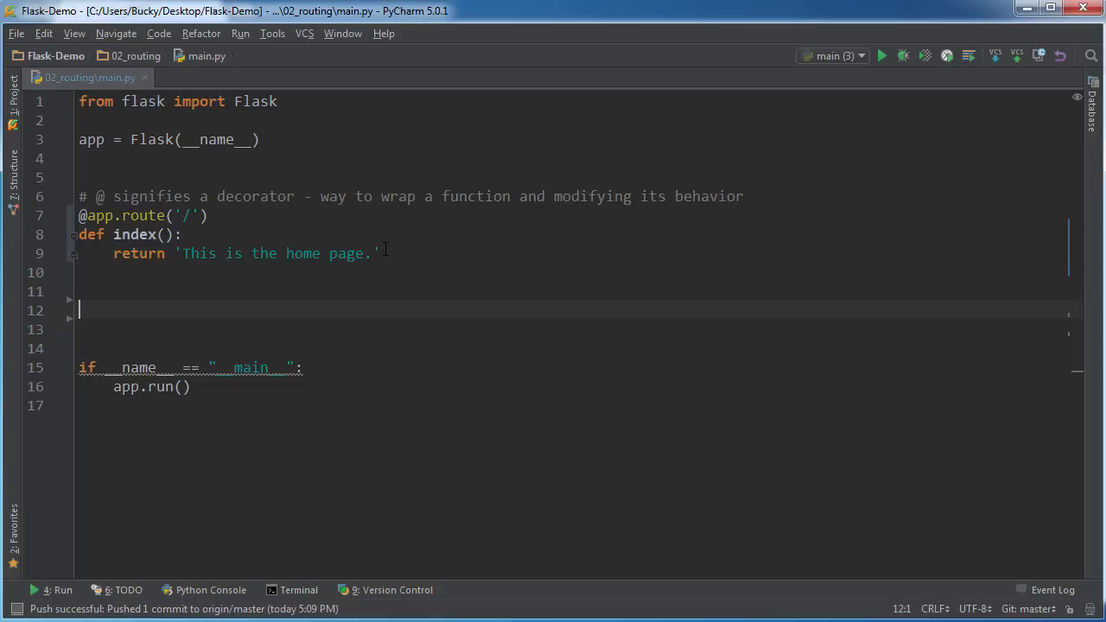
{"action": "mouse_move", "coordinate": [188, 349]}
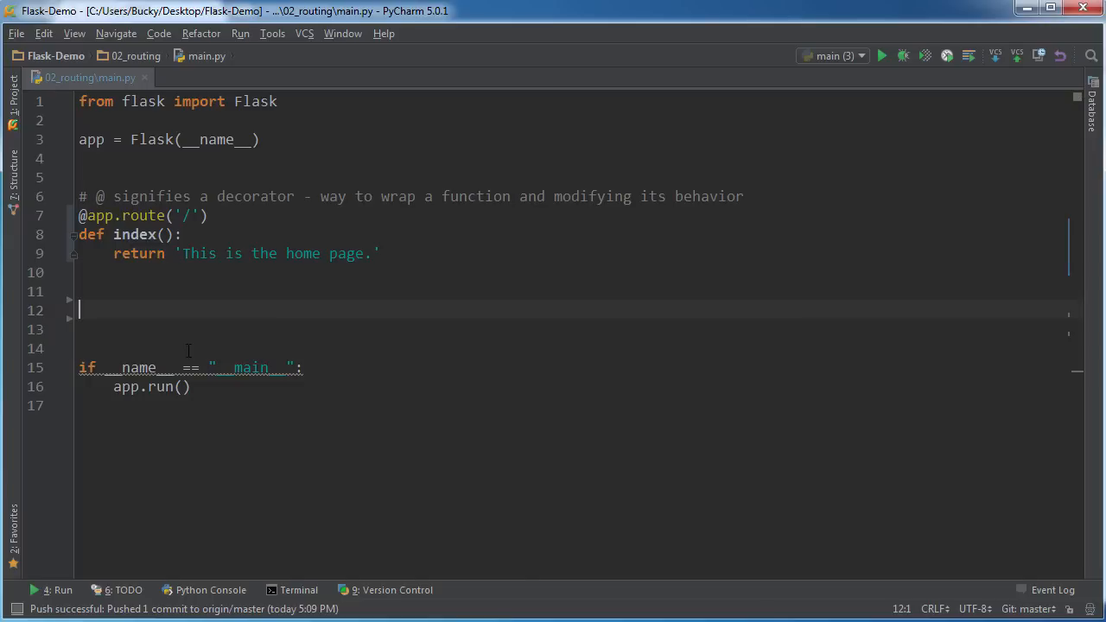
{"action": "type", "text": "@"}
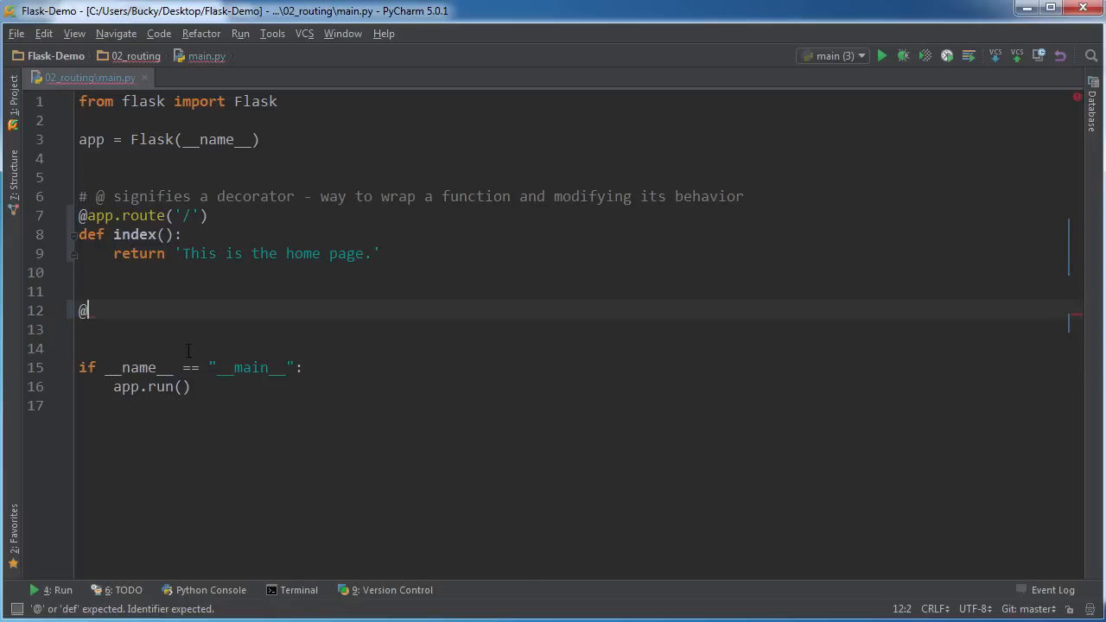
{"action": "type", "text": "app.route('/tuna"}
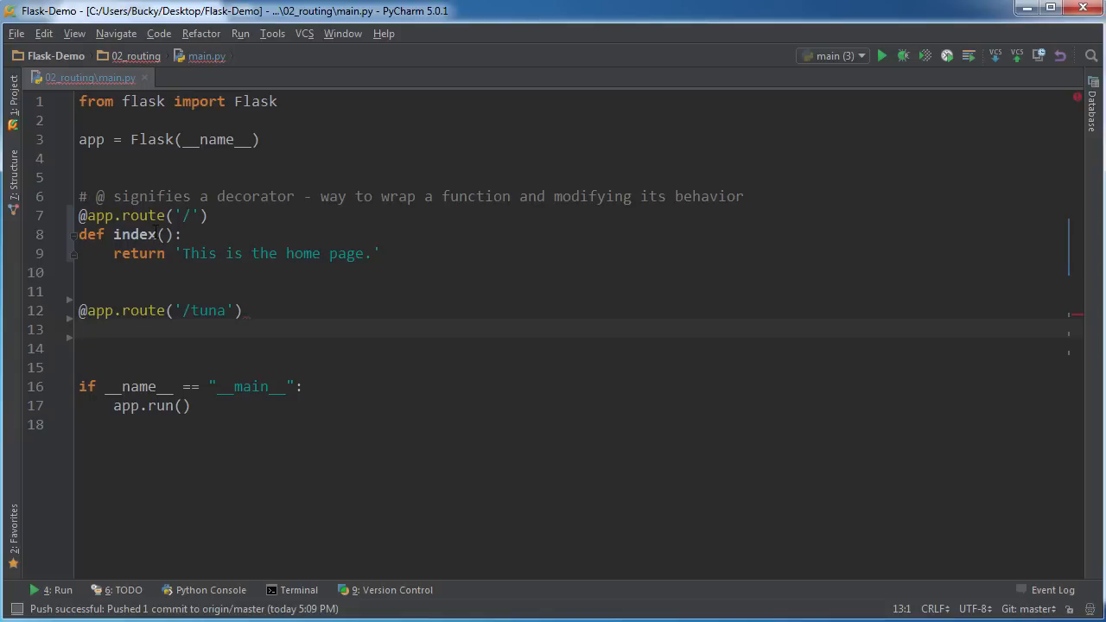
{"action": "type", "text": "def tuna():"}
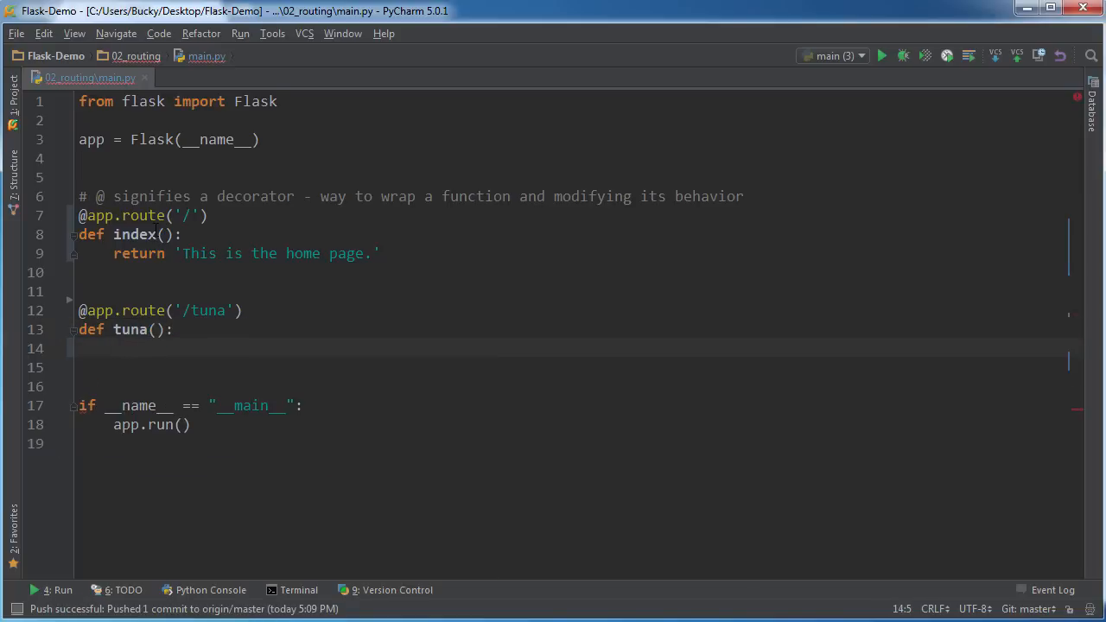
{"action": "type", "text": "return '"}
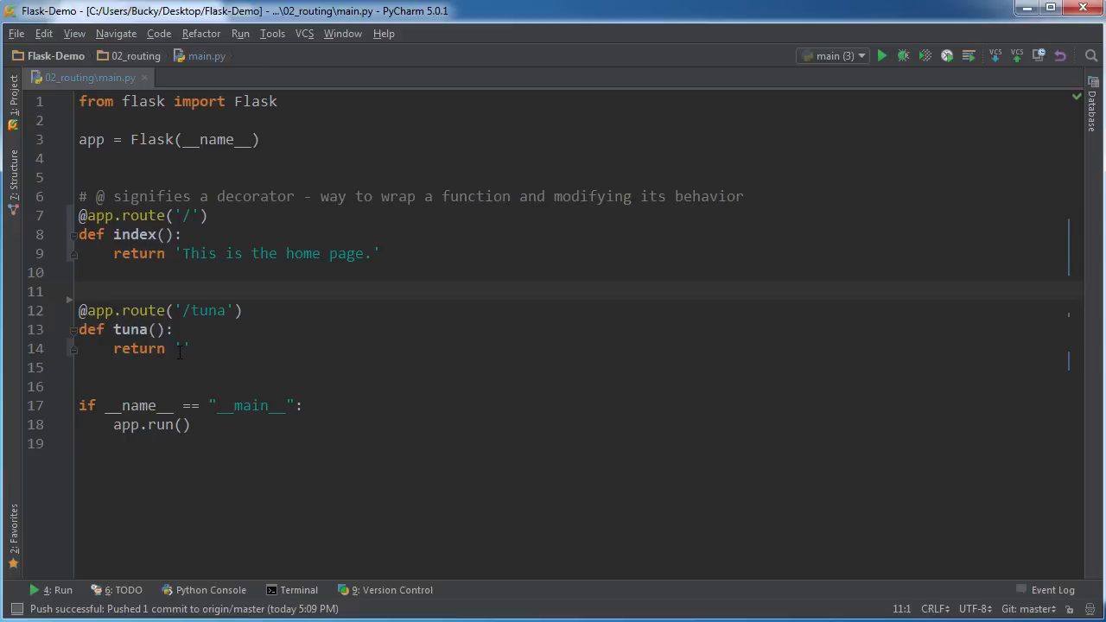
- Make tuna return the string '<h2>Tuna is good</h2>'
{"action": "left_click", "coordinate": [182, 350]}
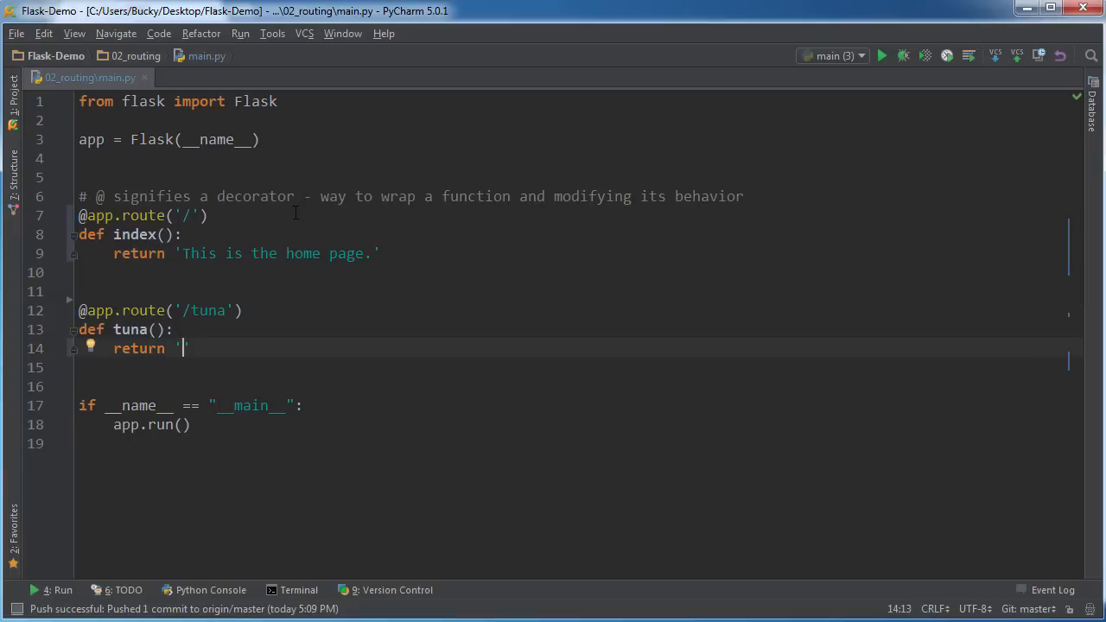
{"action": "mouse_move", "coordinate": [245, 285]}
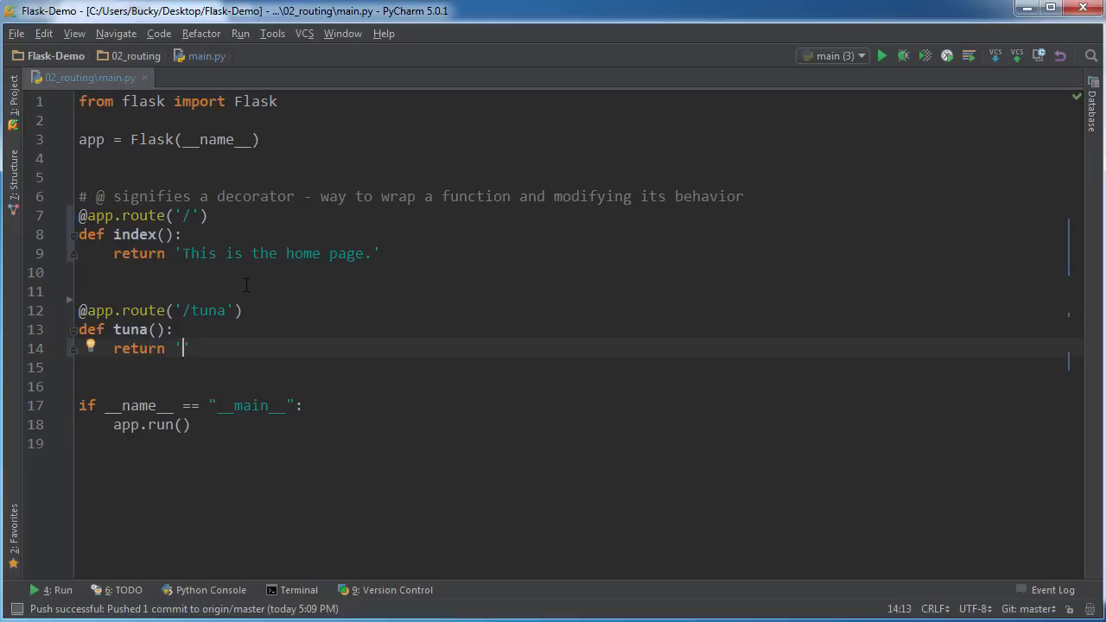
{"action": "type", "text": "<>'"}
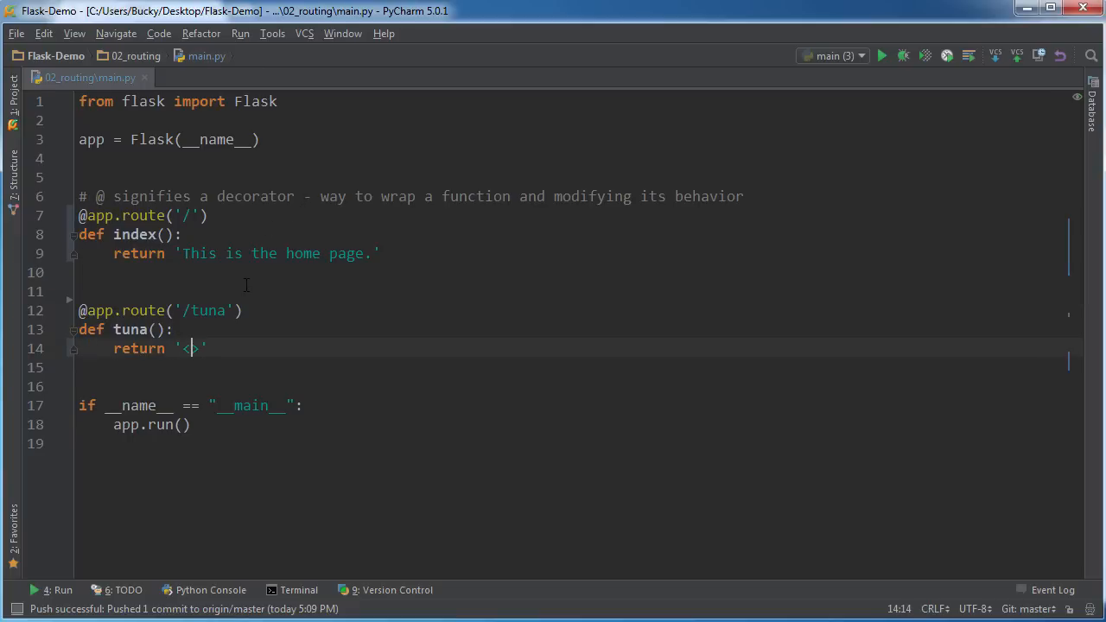
{"action": "type", "text": ">"}
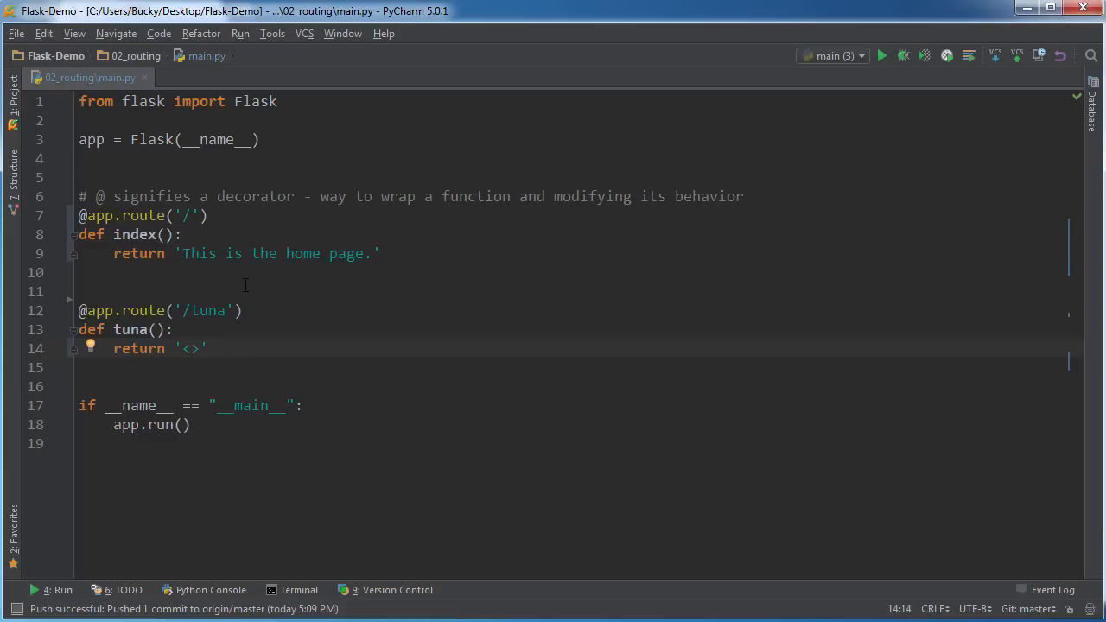
{"action": "type", "text": "h2>Tu"}
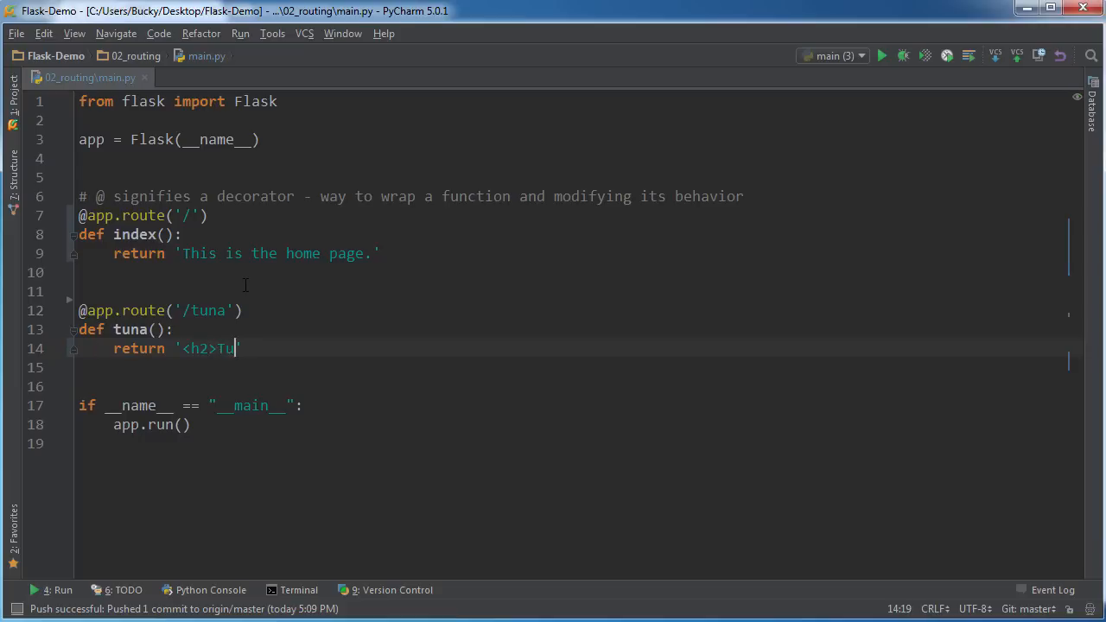
{"action": "type", "text": "na is good</h2>"}
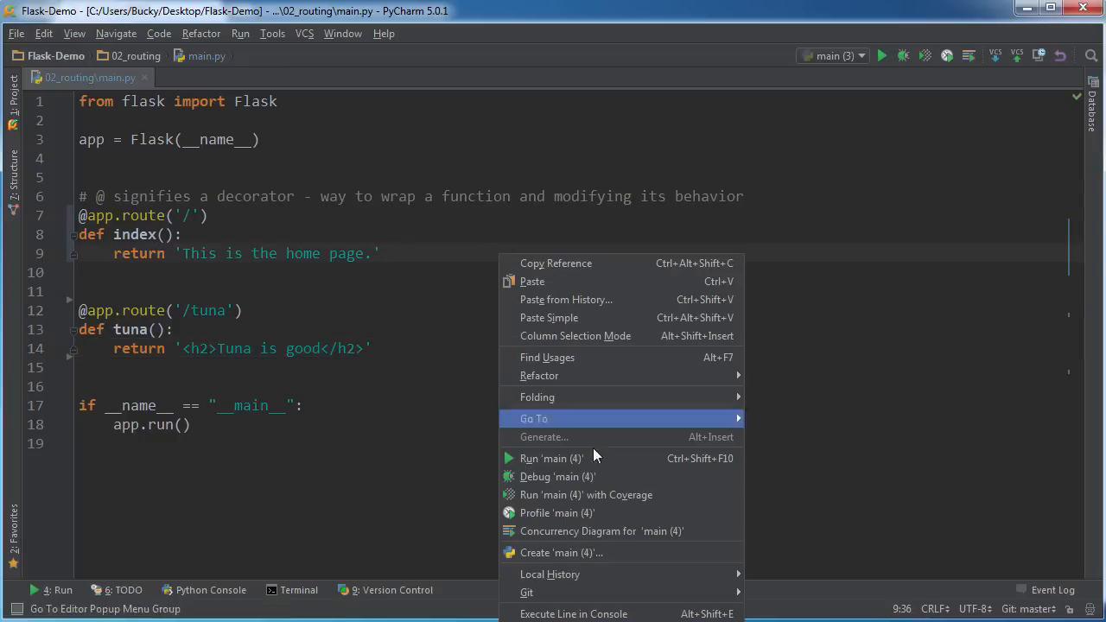
- Rerun main and load 127.0.0.1:5000/tuna in Chrome to see the Tuna is good heading
{"action": "left_click", "coordinate": [551, 458]}
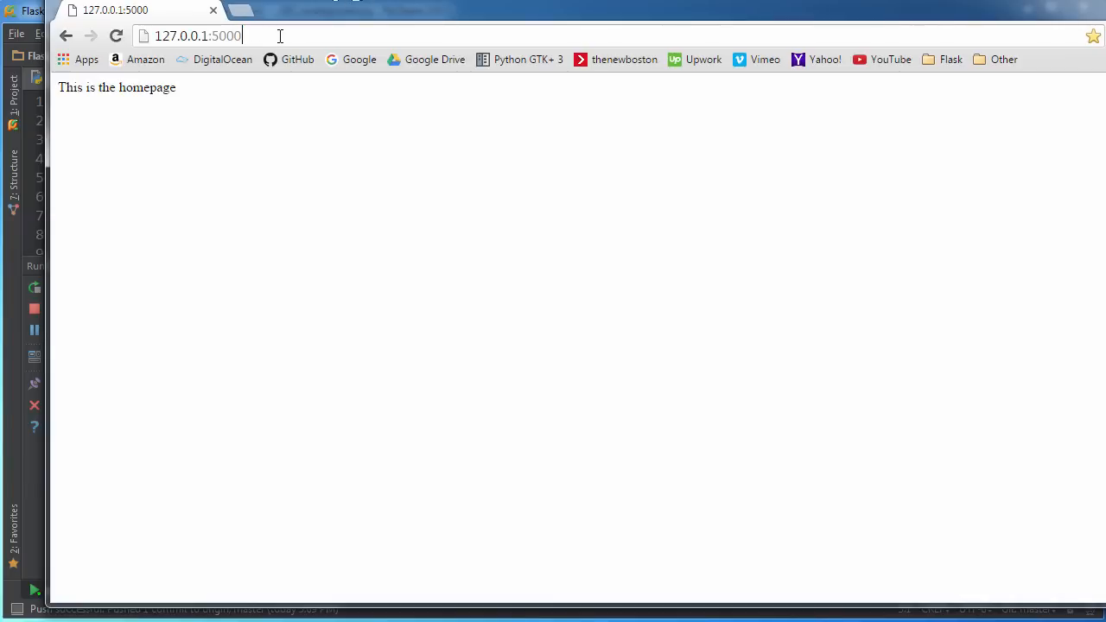
{"action": "type", "text": "/tuna"}
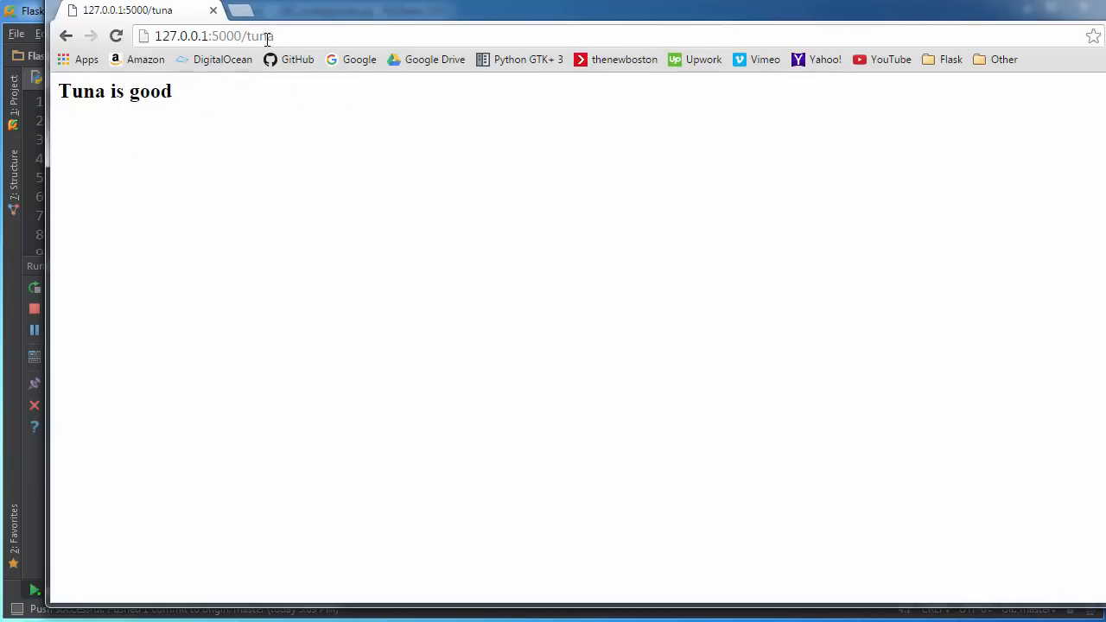
{"action": "double_click", "coordinate": [260, 35]}
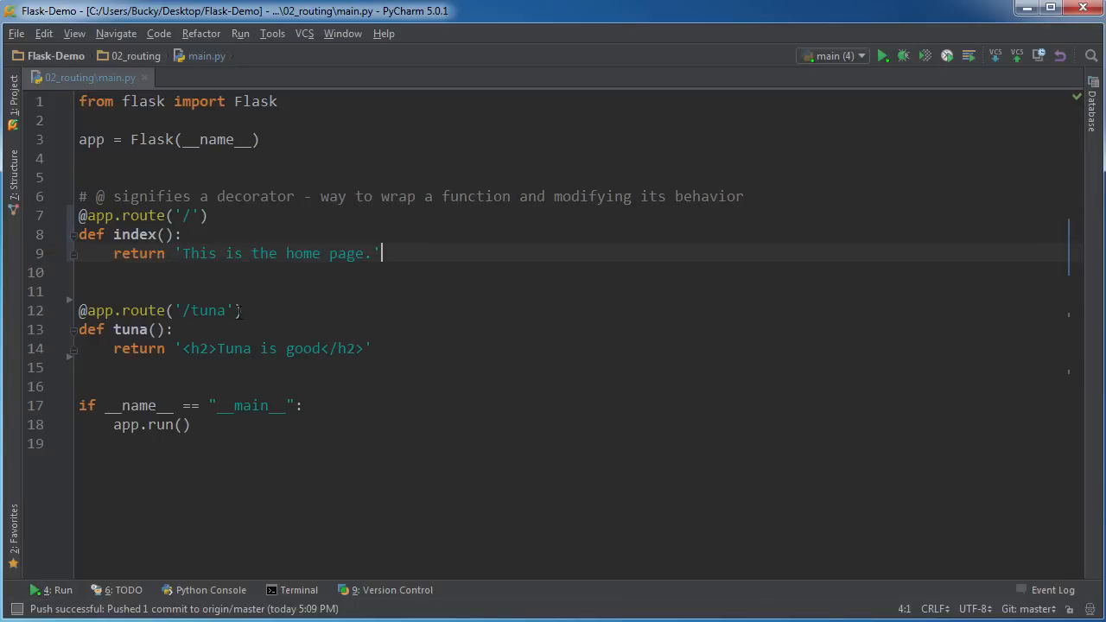
{"action": "double_click", "coordinate": [203, 311]}
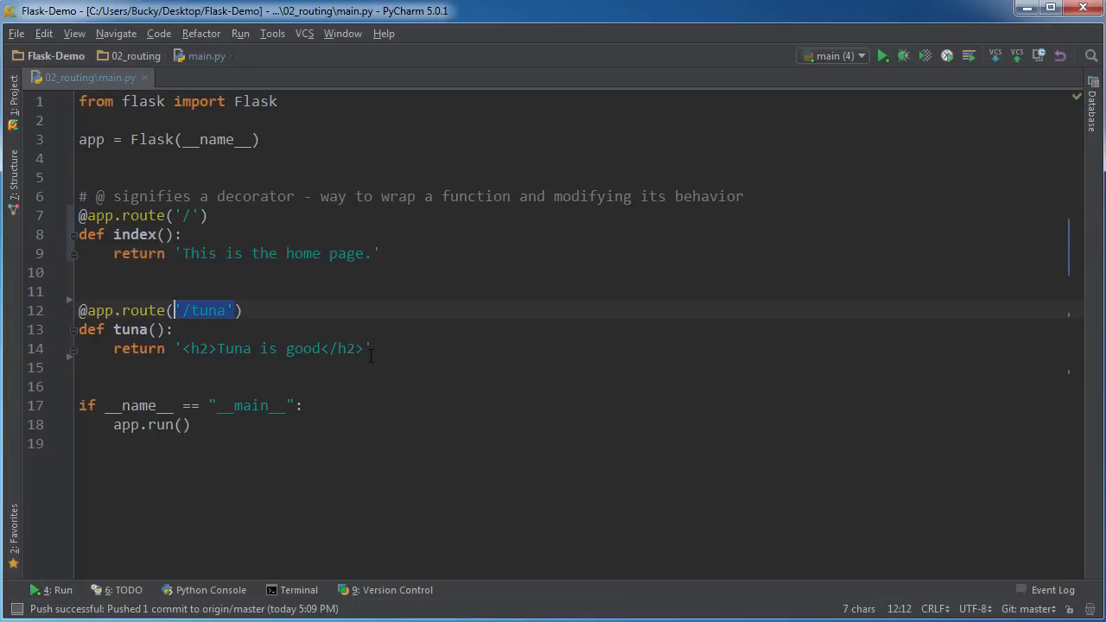
{"action": "left_click", "coordinate": [371, 349]}
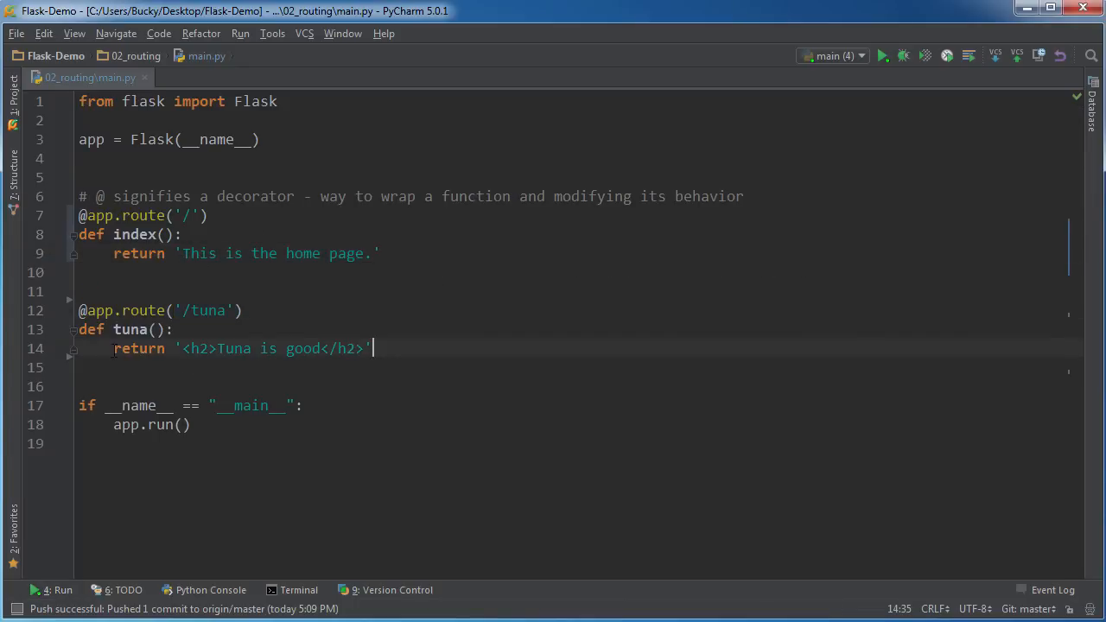
{"action": "left_click", "coordinate": [172, 329]}
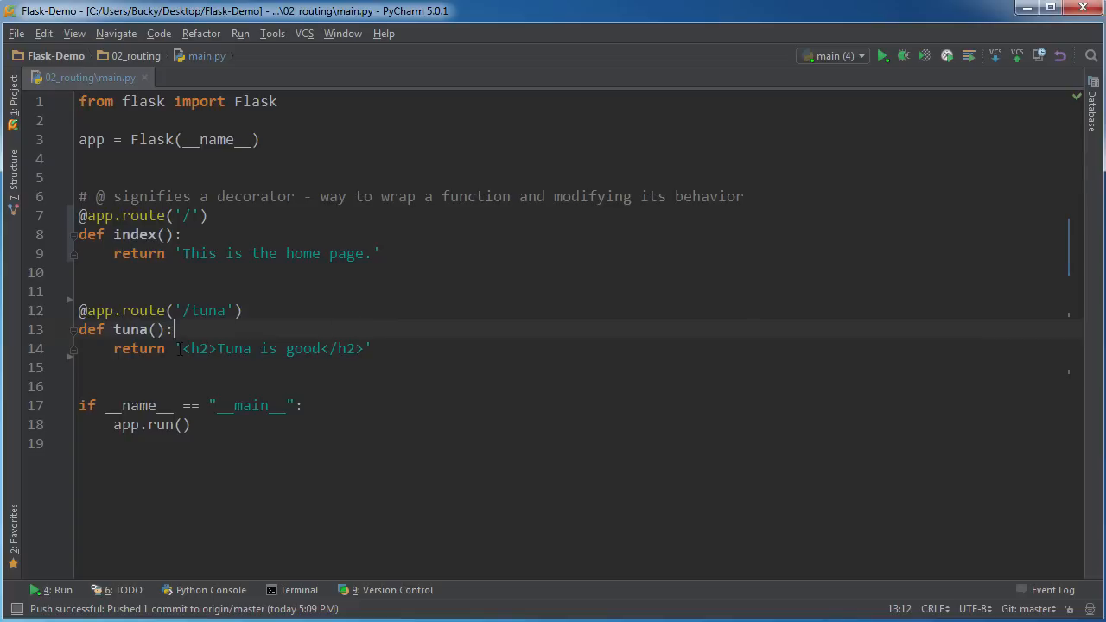
{"action": "mouse_move", "coordinate": [553, 404]}
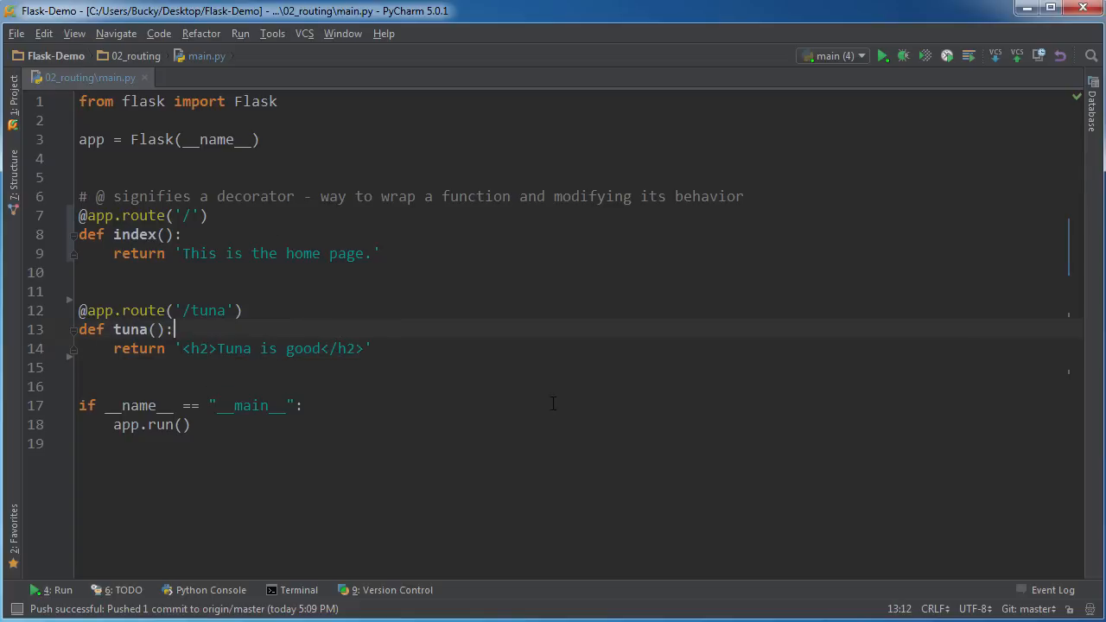
{"action": "left_click", "coordinate": [373, 349]}
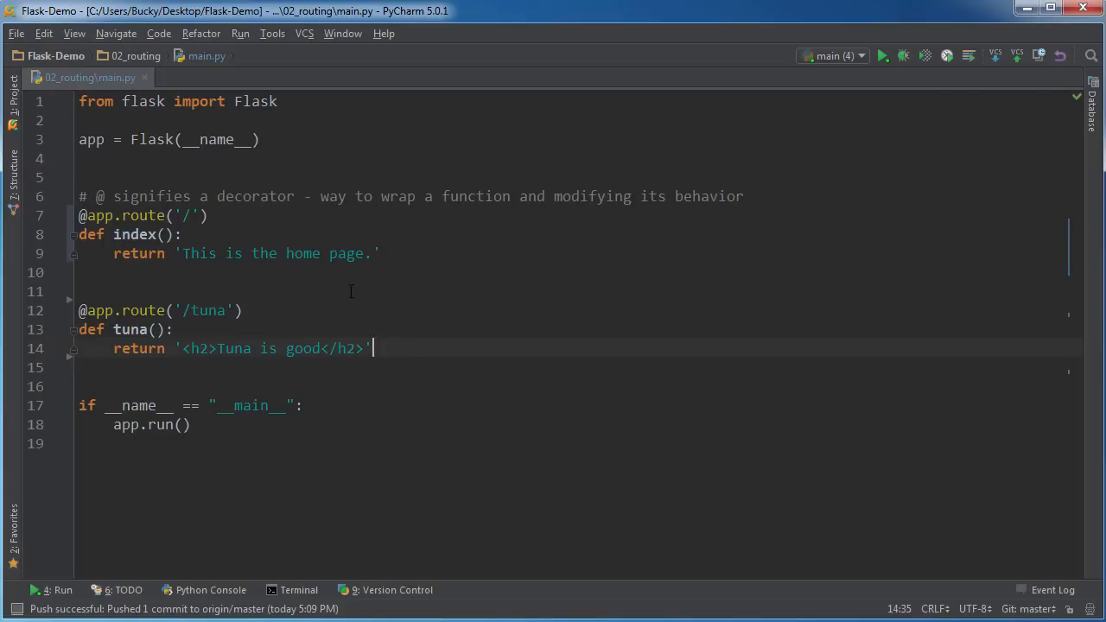
{"action": "left_click", "coordinate": [176, 328]}
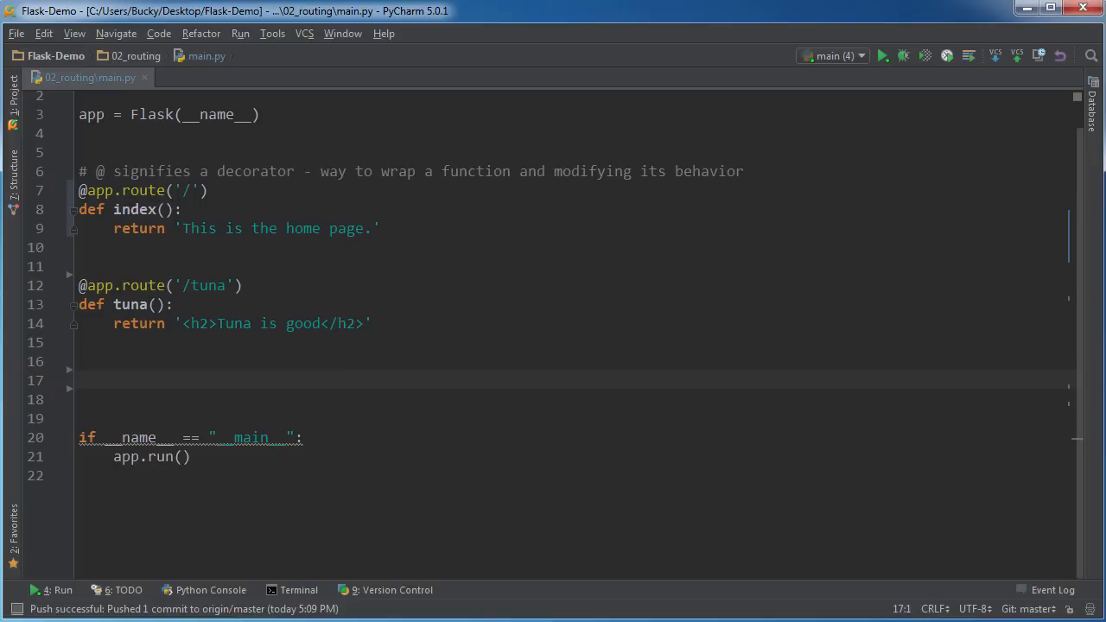
{"action": "mouse_move", "coordinate": [183, 358]}
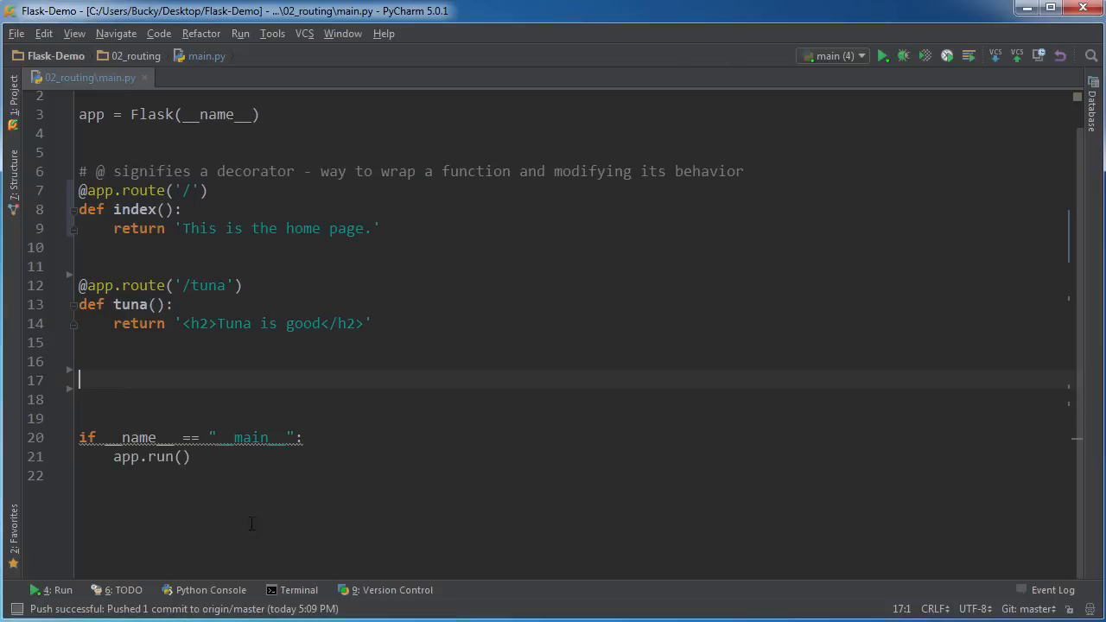
{"action": "type", "text": "@app.route('/tuna')"}
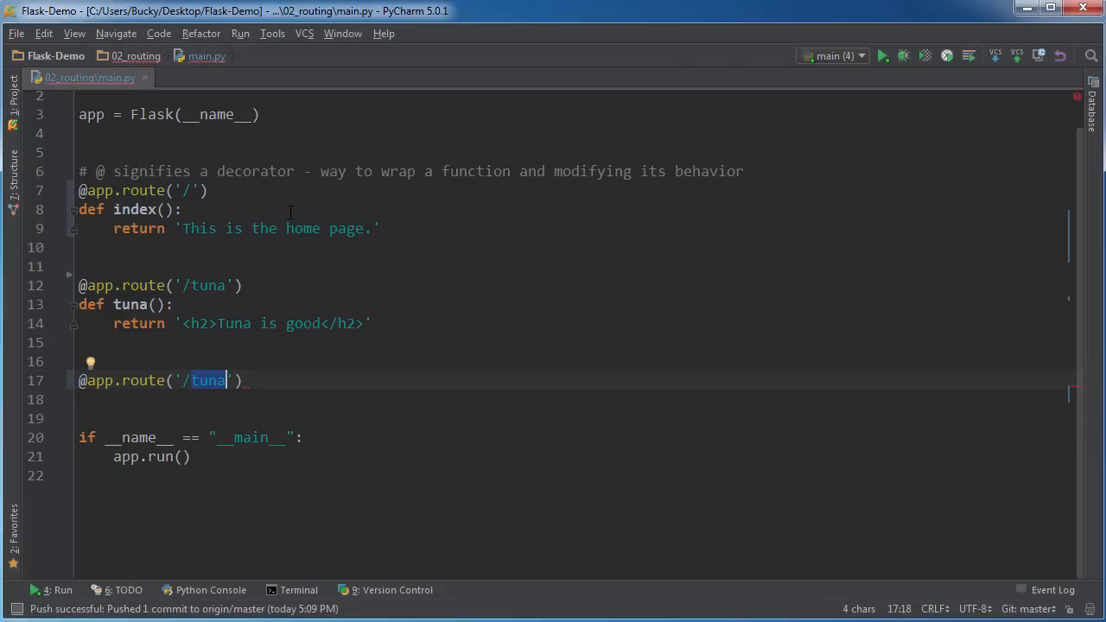
{"action": "type", "text": "profile/"}
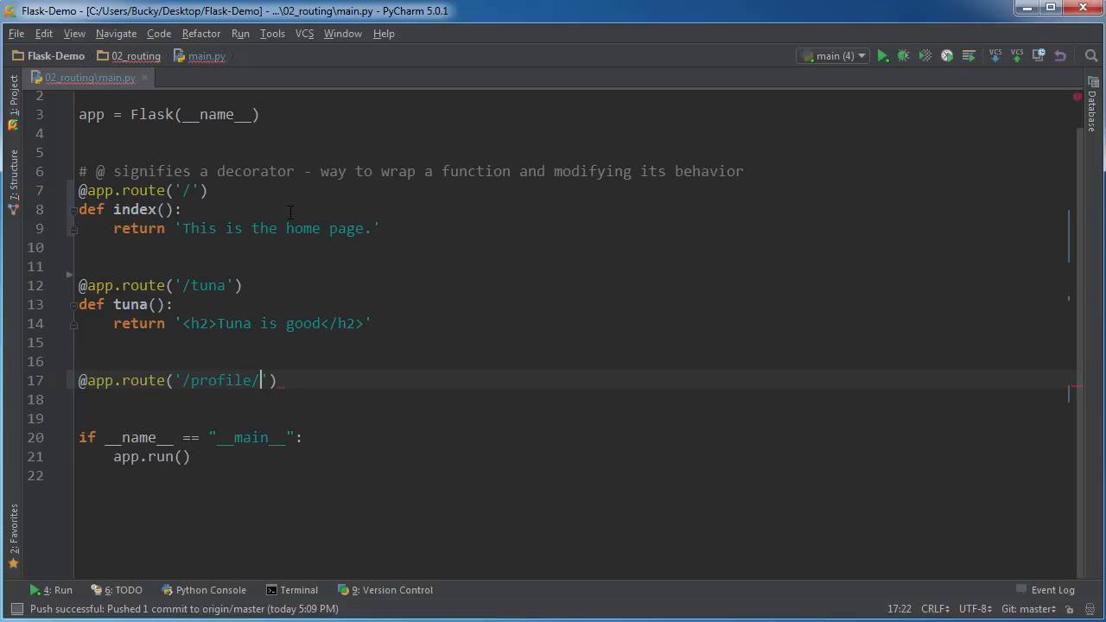
{"action": "type", "text": "<>"}
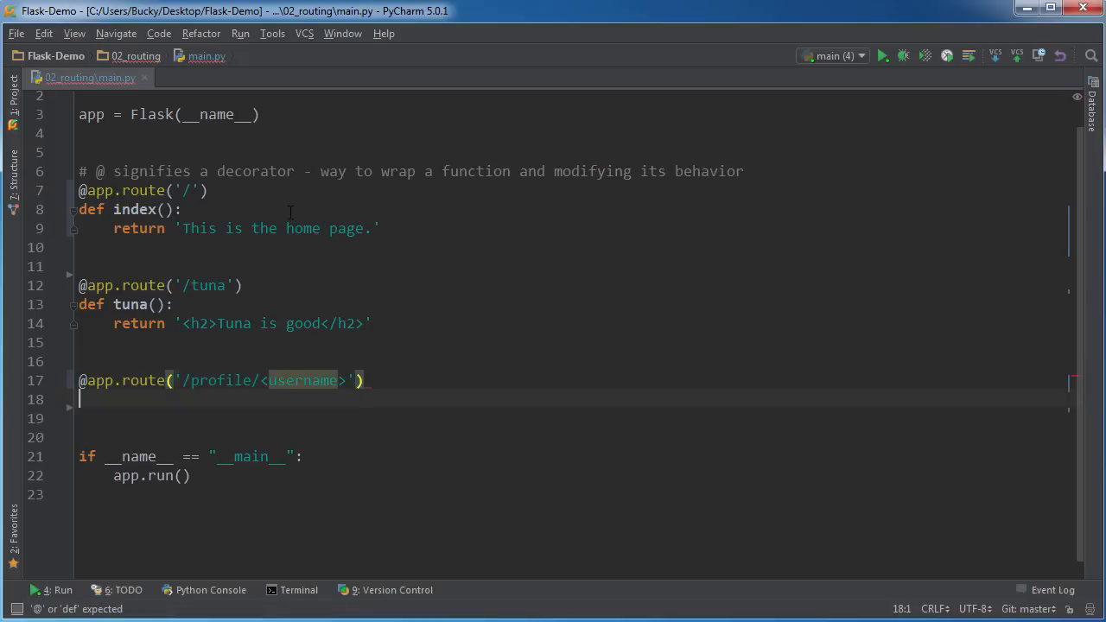
{"action": "type", "text": "def"}
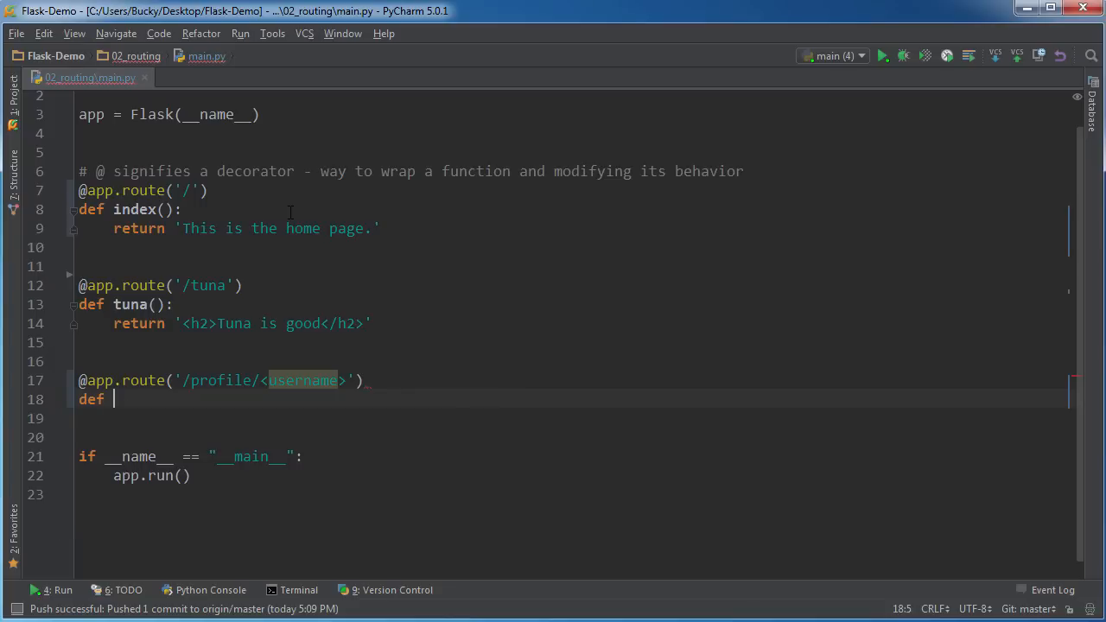
{"action": "type", "text": "profile()"}
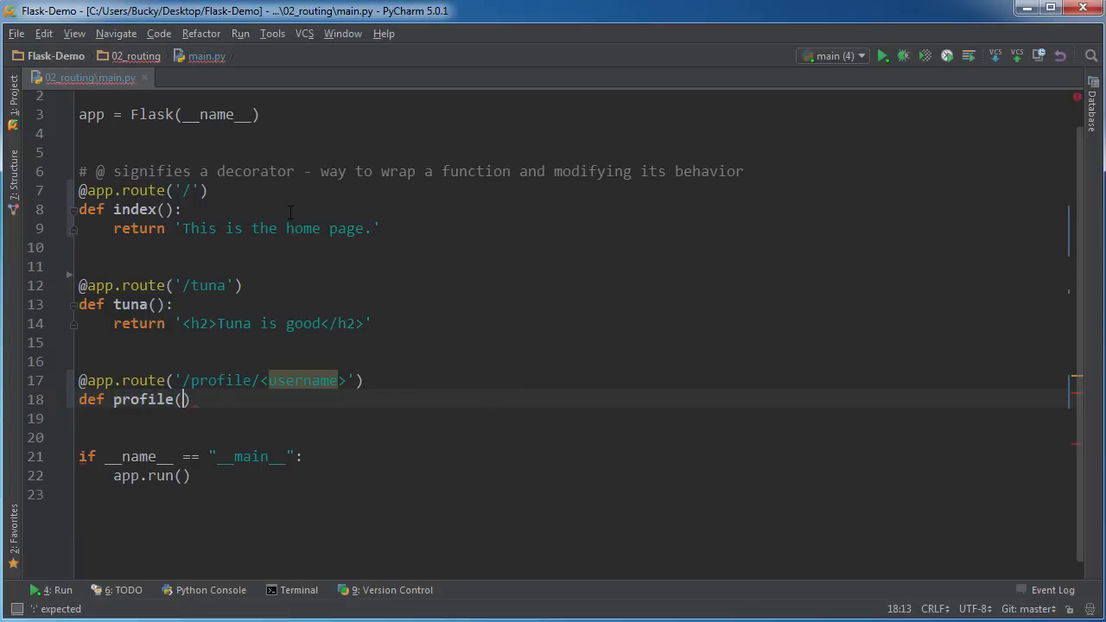
{"action": "type", "text": "username"}
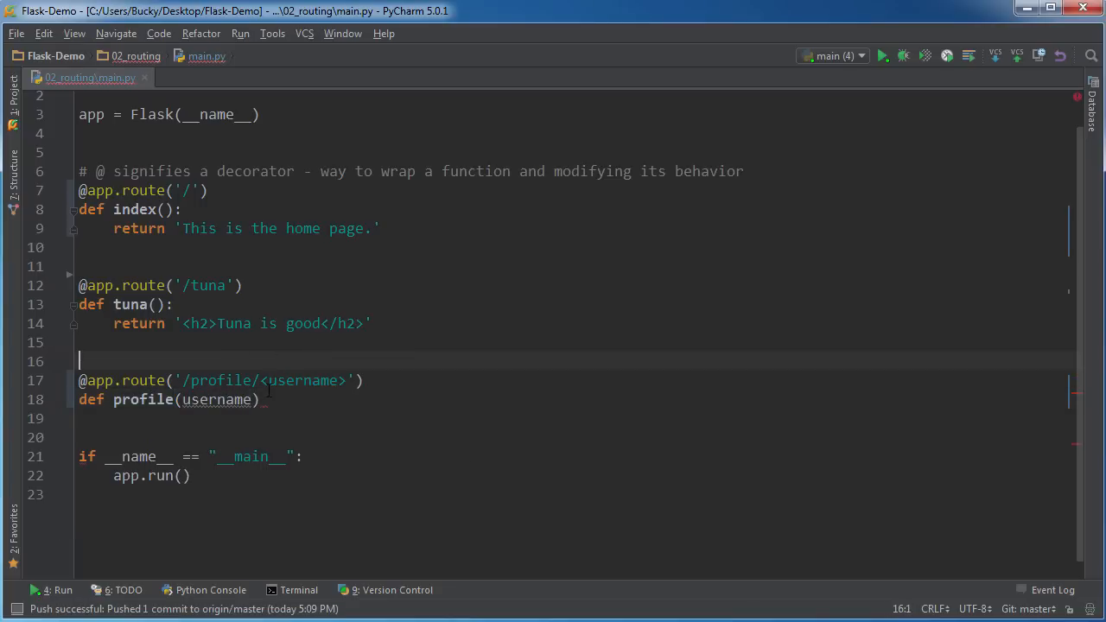
{"action": "scroll", "scroll_direction": "up", "scroll_amount": 3}
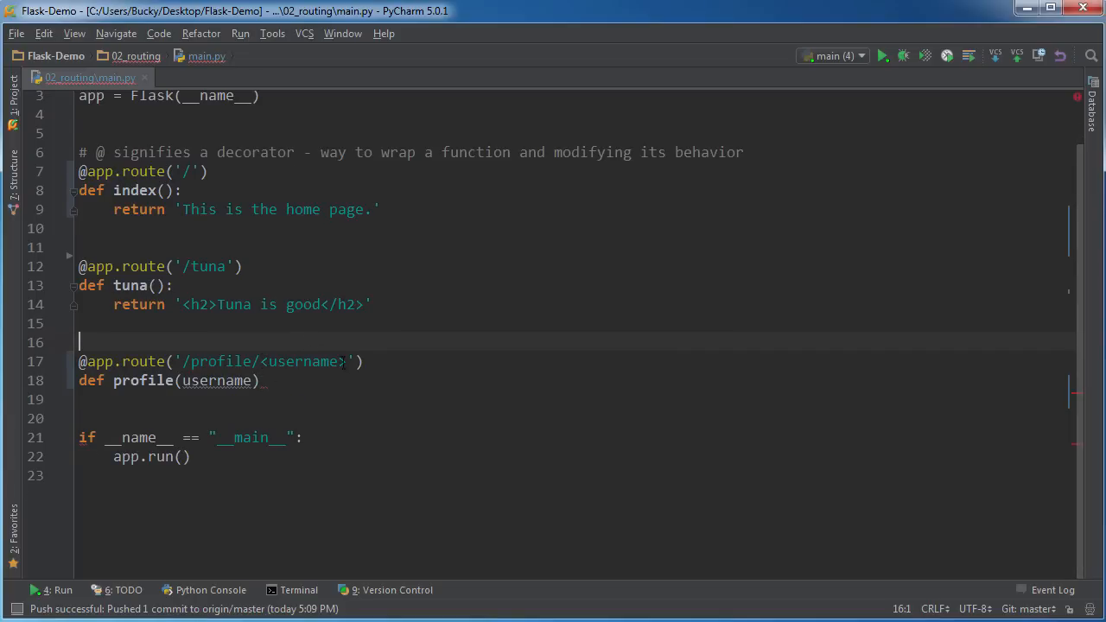
{"action": "double_click", "coordinate": [302, 361]}
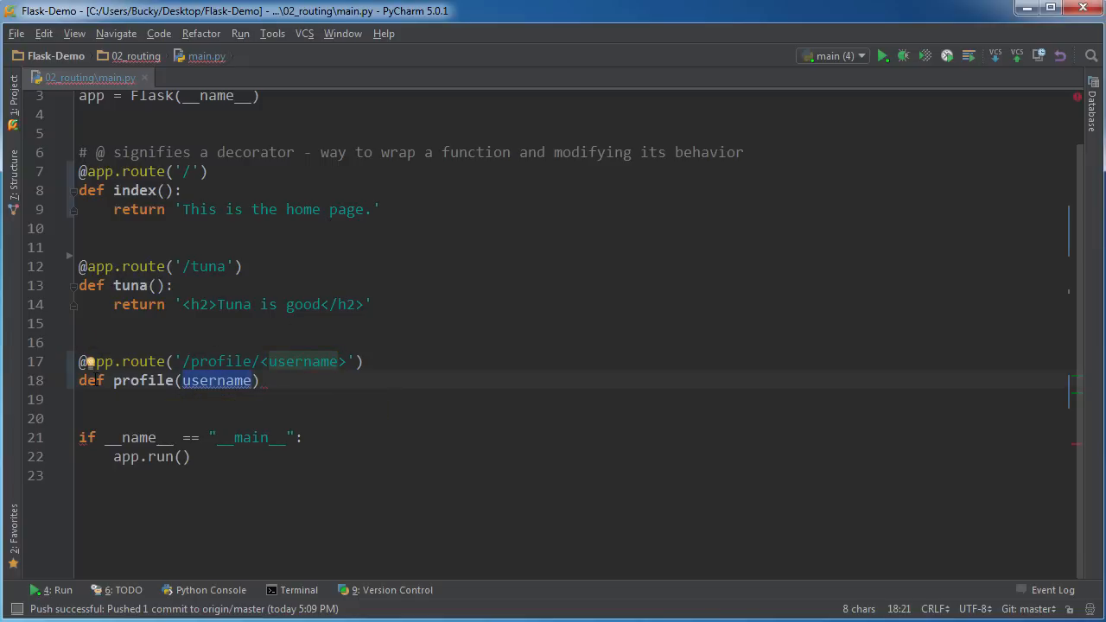
{"action": "type", "text": ":"}
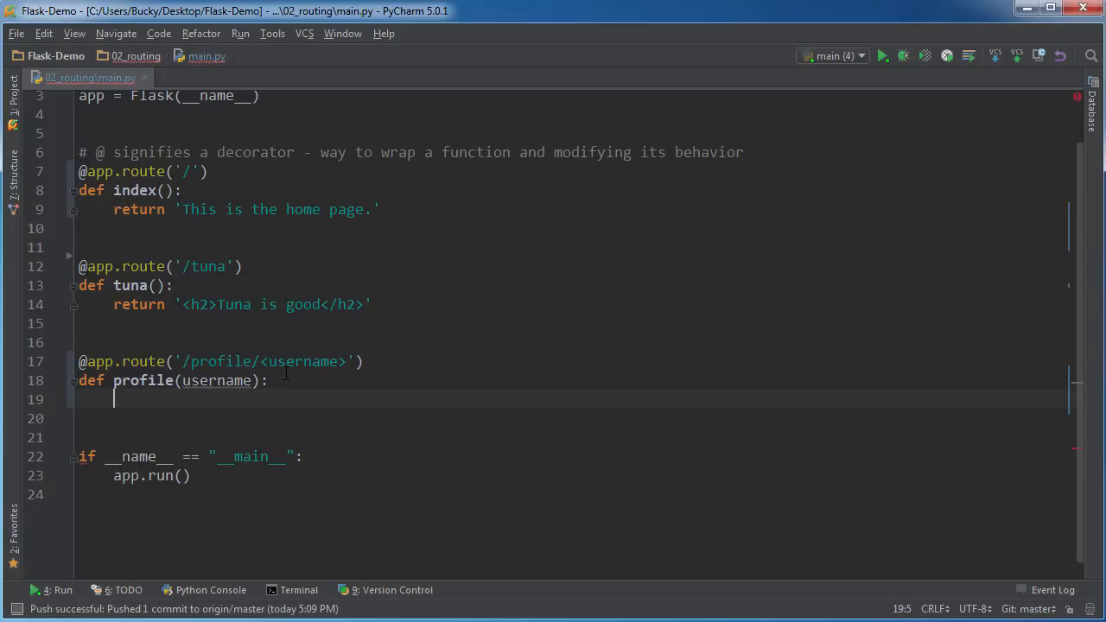
- Make profile return "Hey there %s" % username, then head to the browser
{"action": "type", "text": "reutrn"}
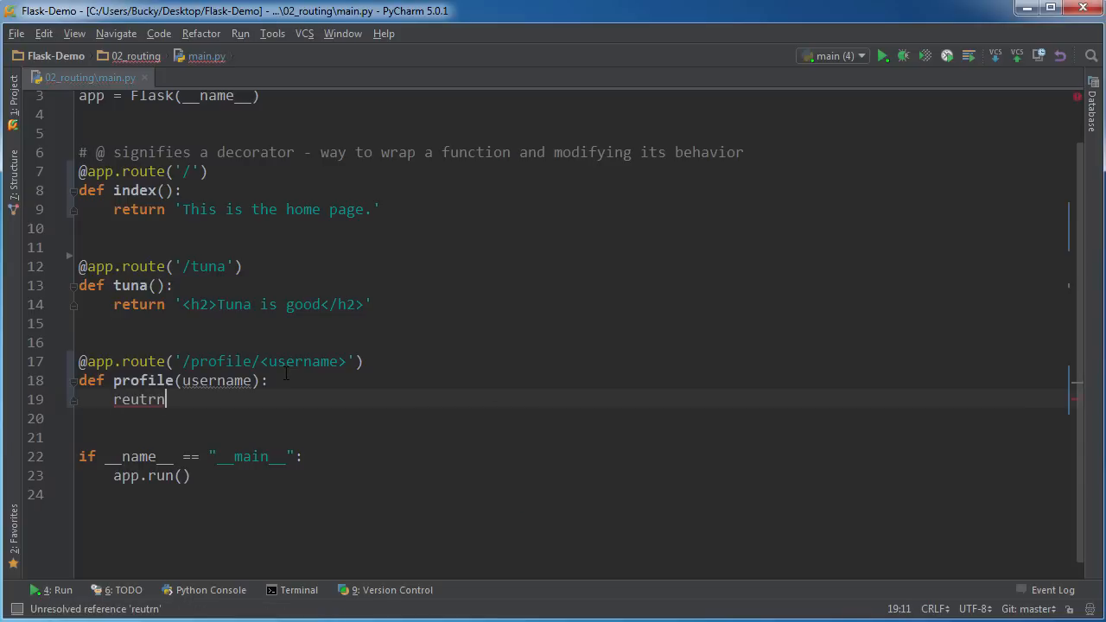
{"action": "key", "text": "Backspace"}
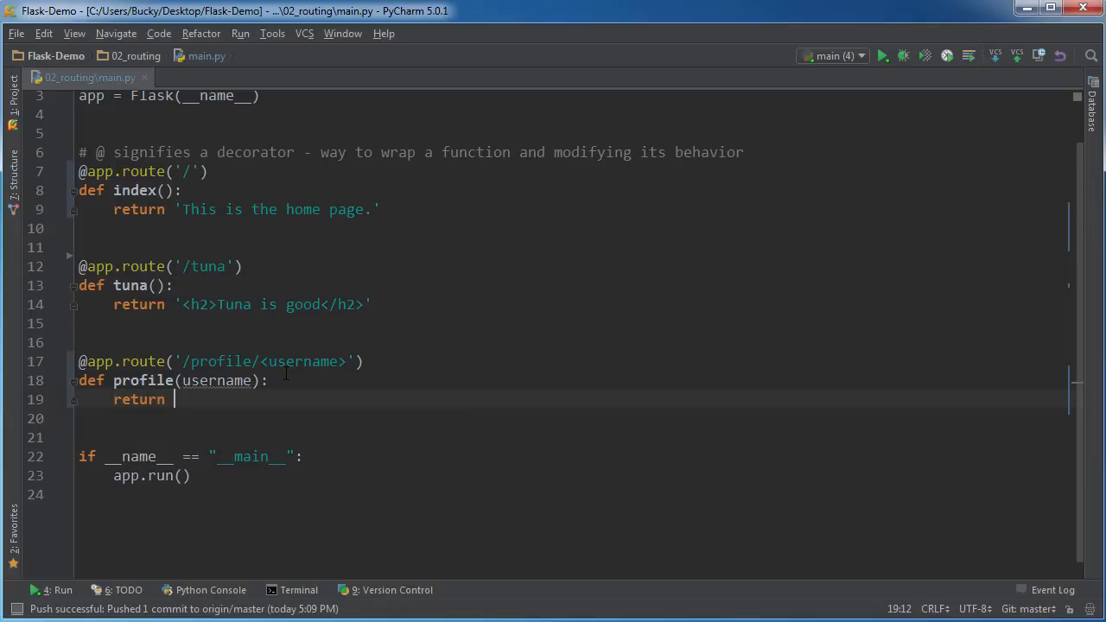
{"action": "type", "text": "\""}
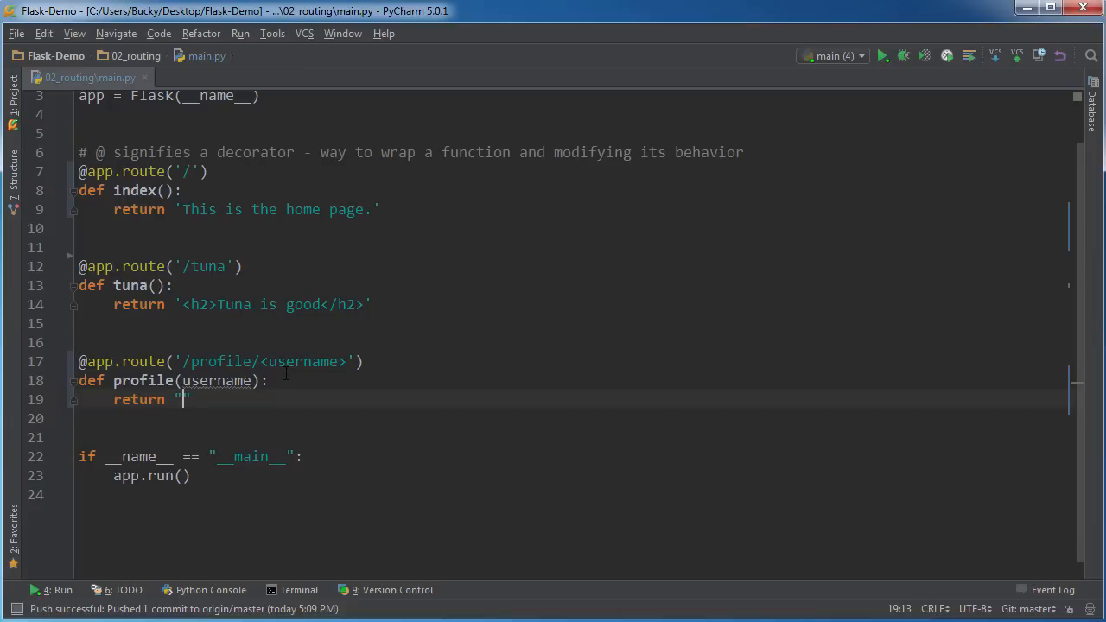
{"action": "type", "text": "Hey there"}
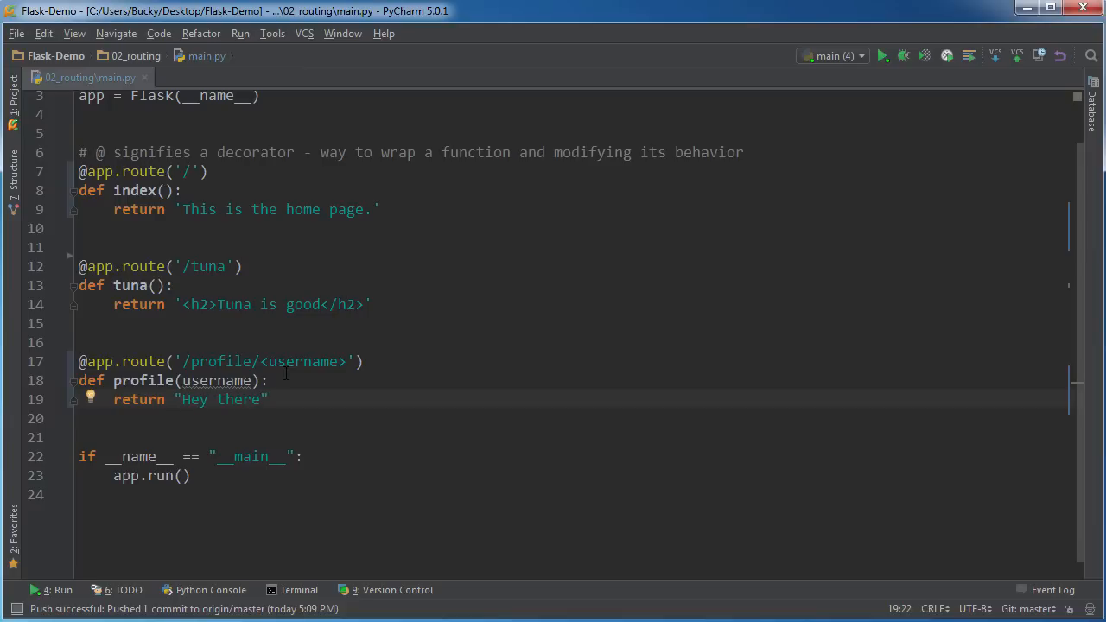
{"action": "type", "text": "s"}
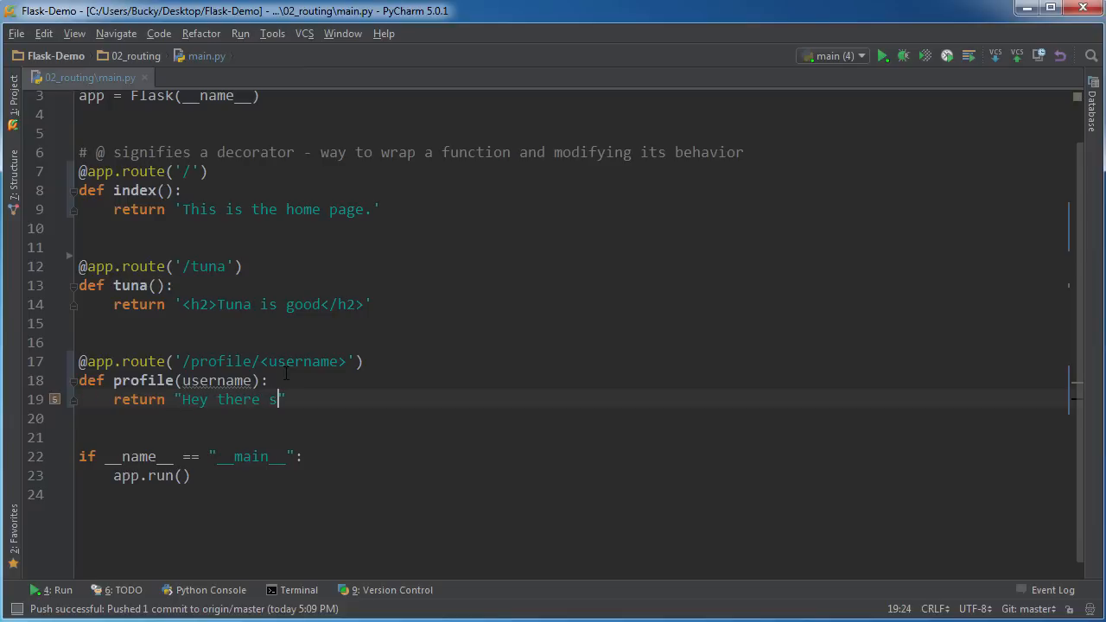
{"action": "type", "text": "%s\""}
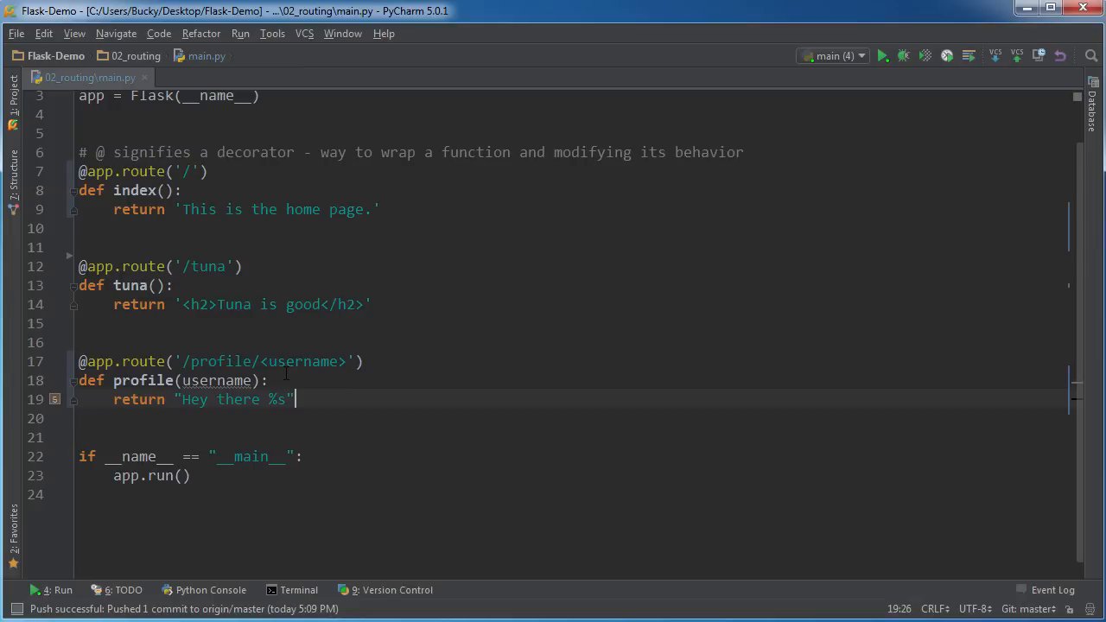
{"action": "type", "text": "% username"}
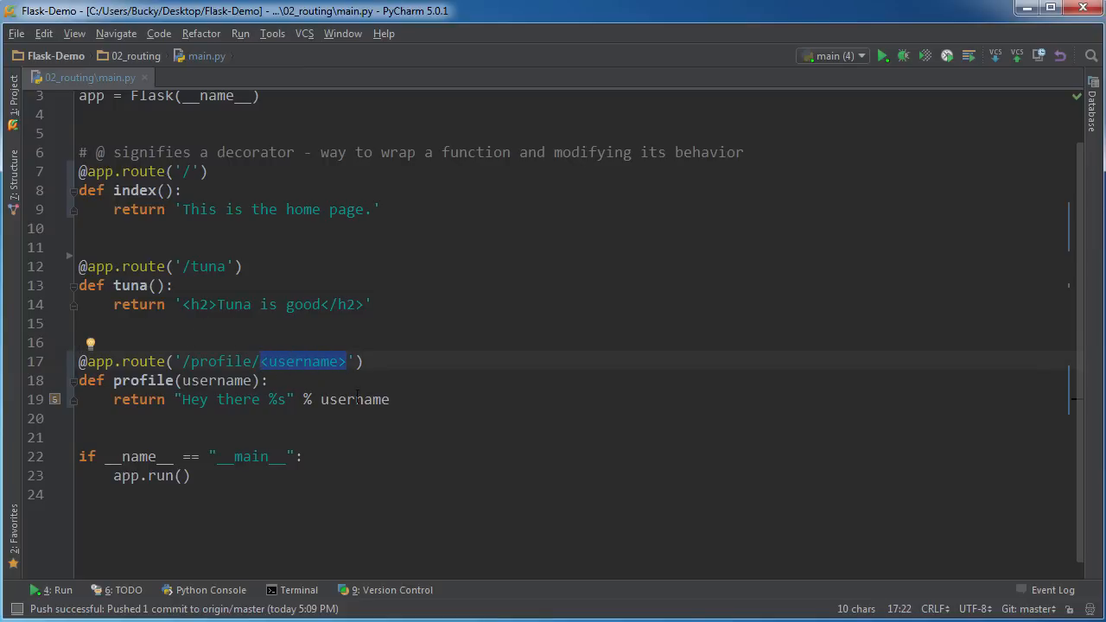
{"action": "left_click", "coordinate": [79, 323]}
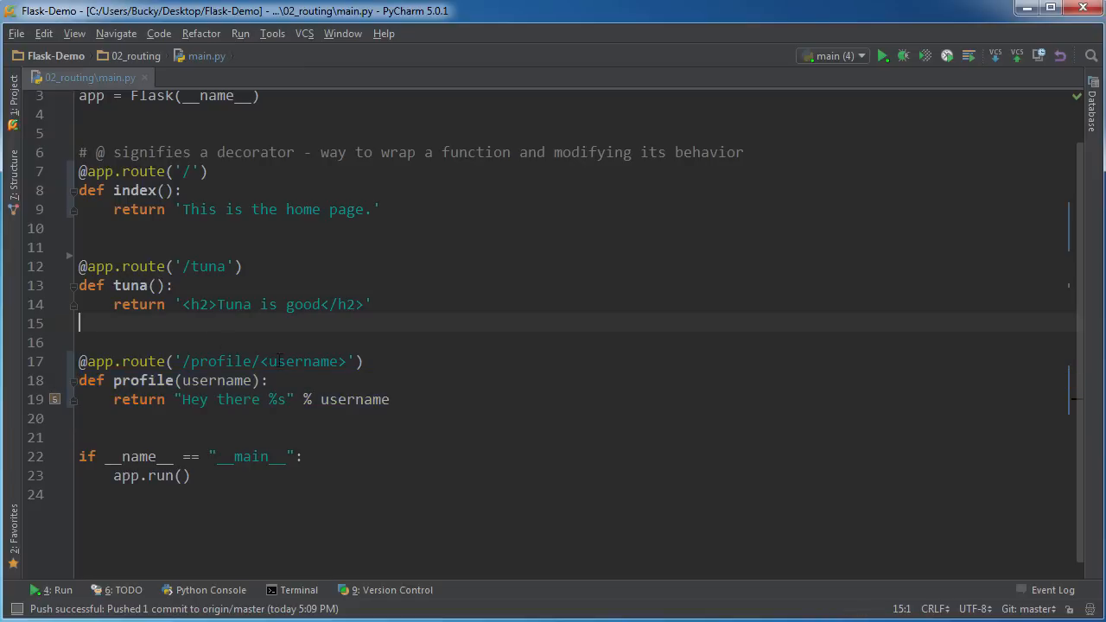
{"action": "double_click", "coordinate": [302, 361]}
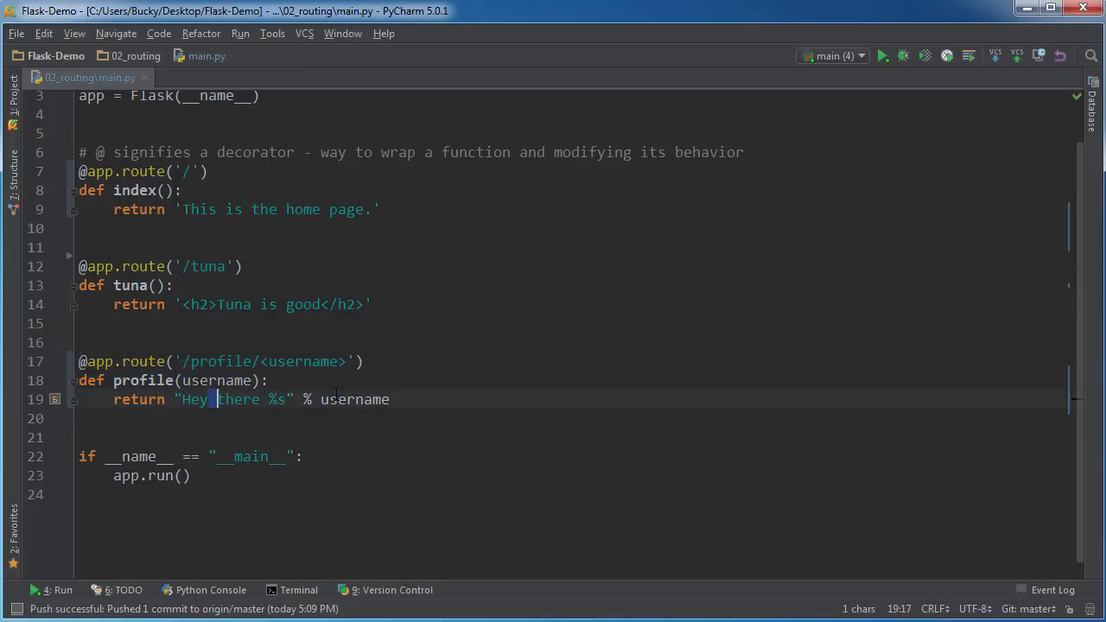
{"action": "left_click", "coordinate": [270, 380]}
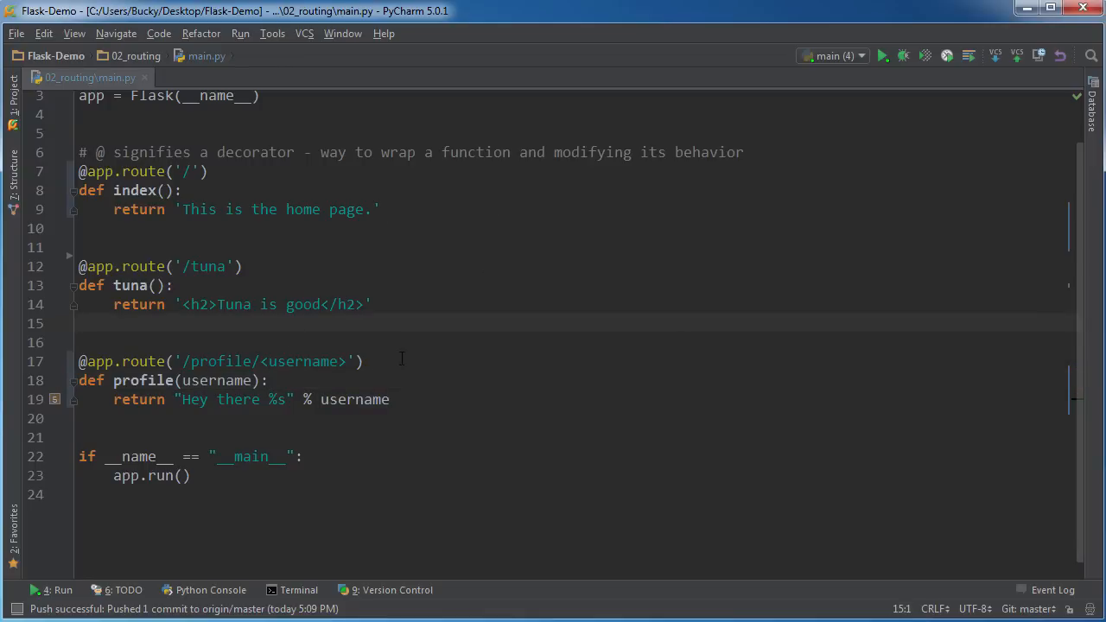
{"action": "left_click", "coordinate": [881, 56]}
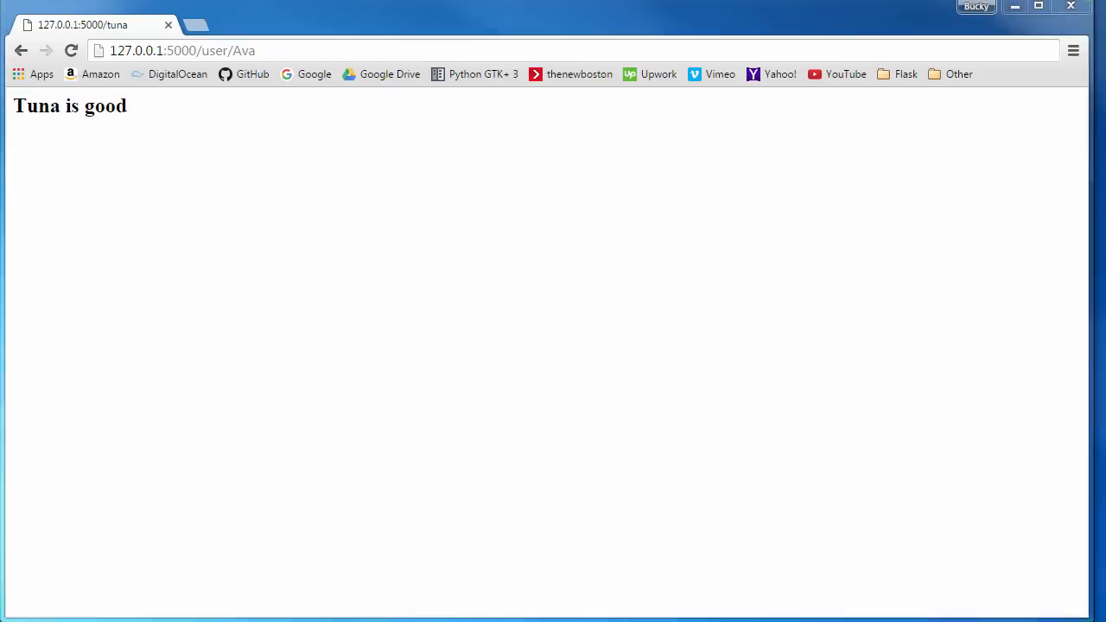
- Load 127.0.0.1:5000/profile/Bucky so the page greets Hey there Bucky
{"action": "left_click", "coordinate": [181, 50]}
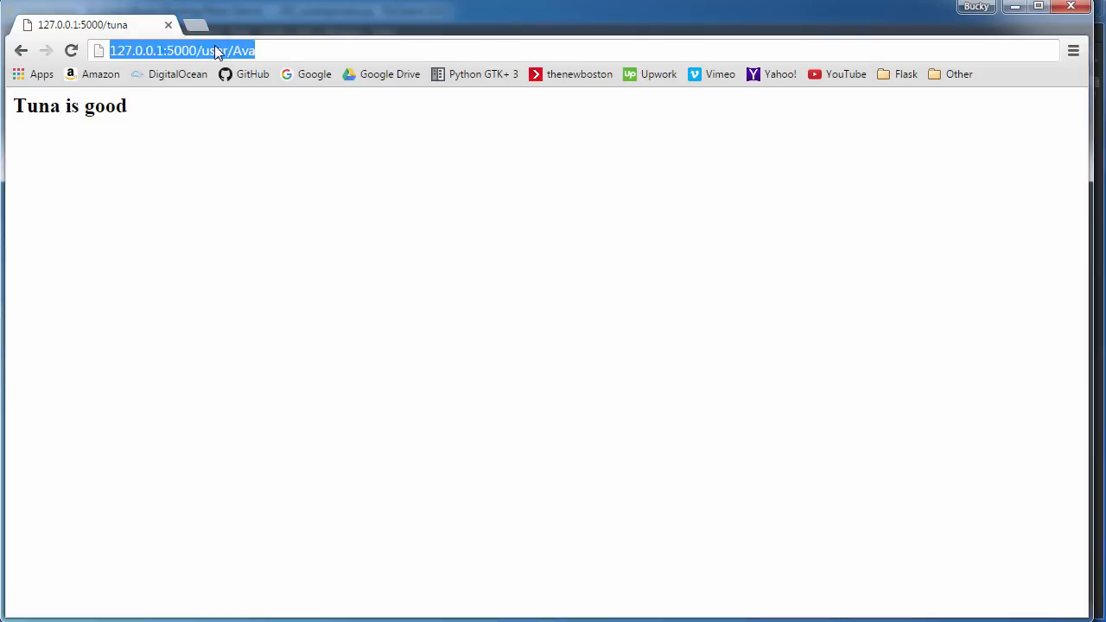
{"action": "type", "text": "127.0.0.1:5000/profile/Bucky"}
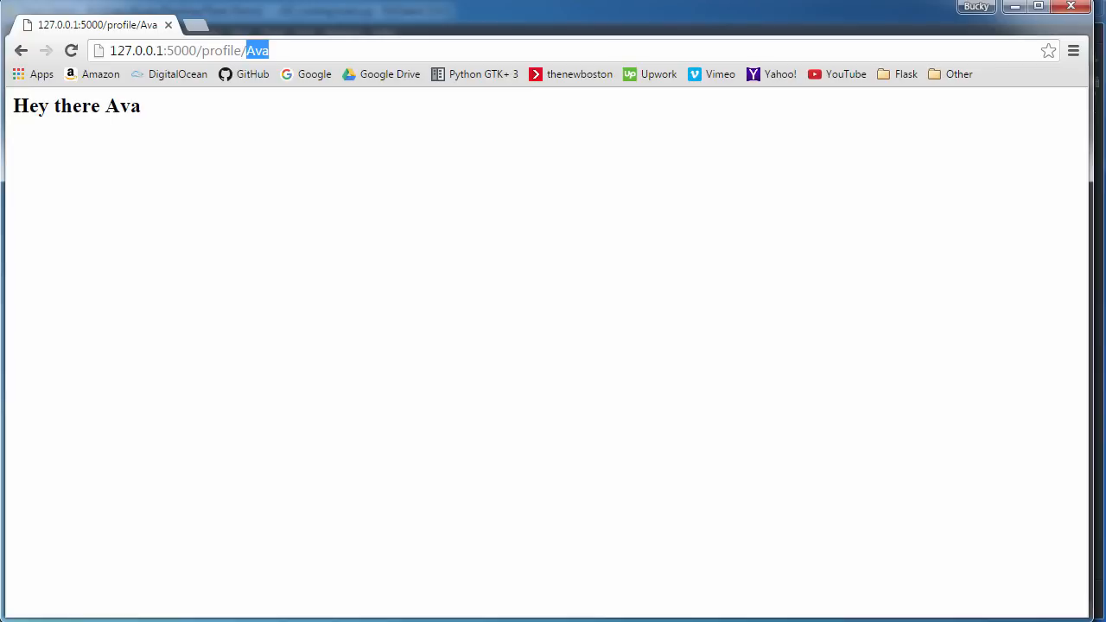
{"action": "mouse_move", "coordinate": [600, 155]}
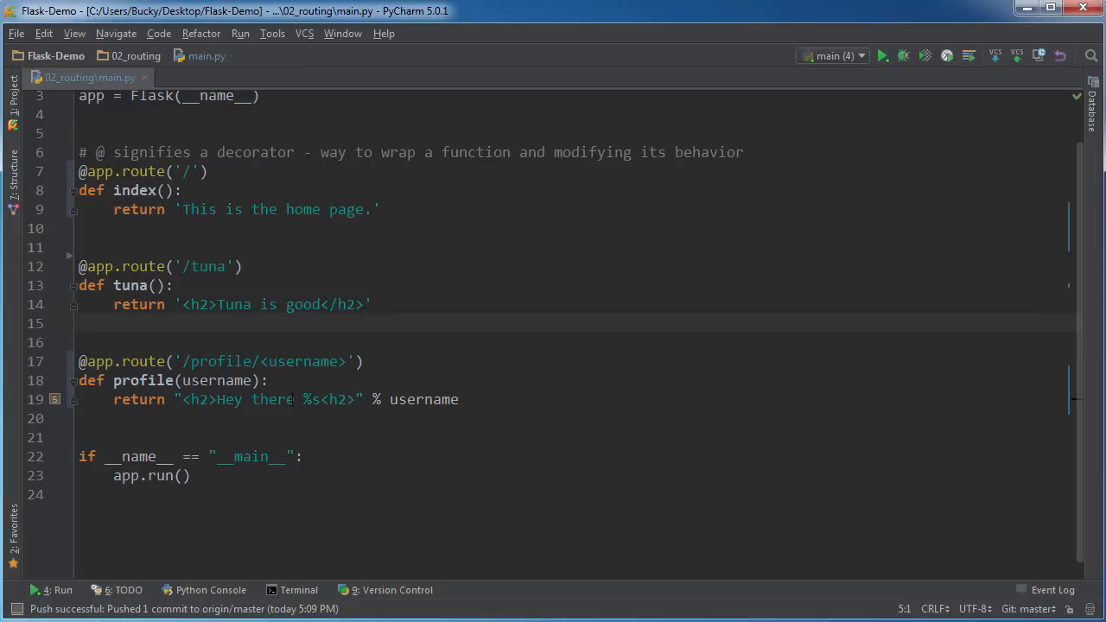
- Paste a copy of the profile route below and change its path word profile to post
{"action": "left_click", "coordinate": [79, 323]}
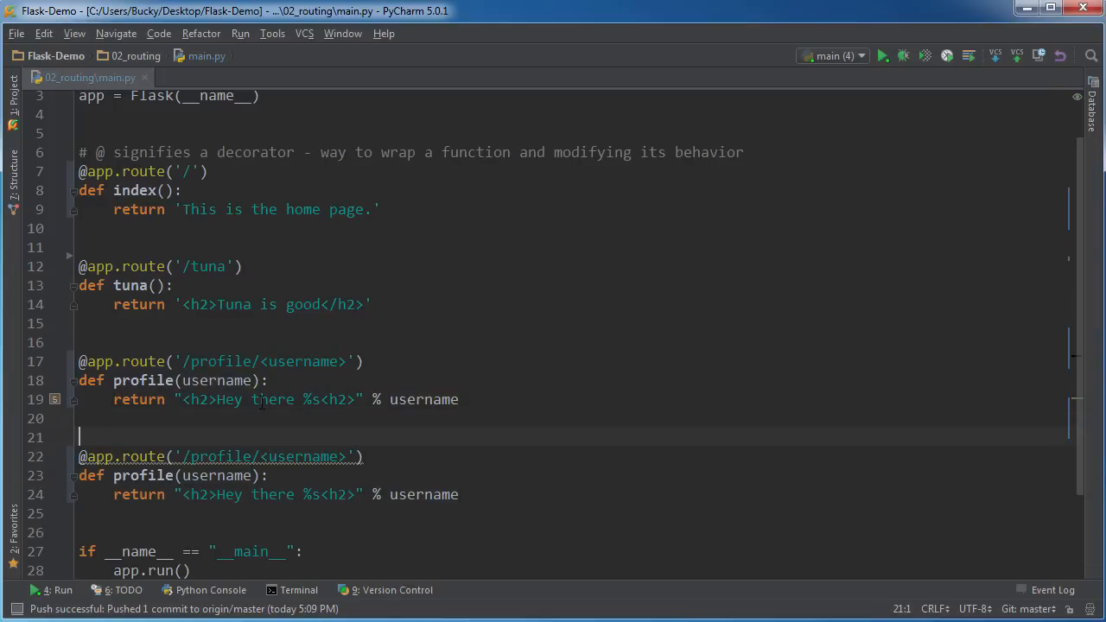
{"action": "scroll", "scroll_direction": "down", "scroll_amount": 3}
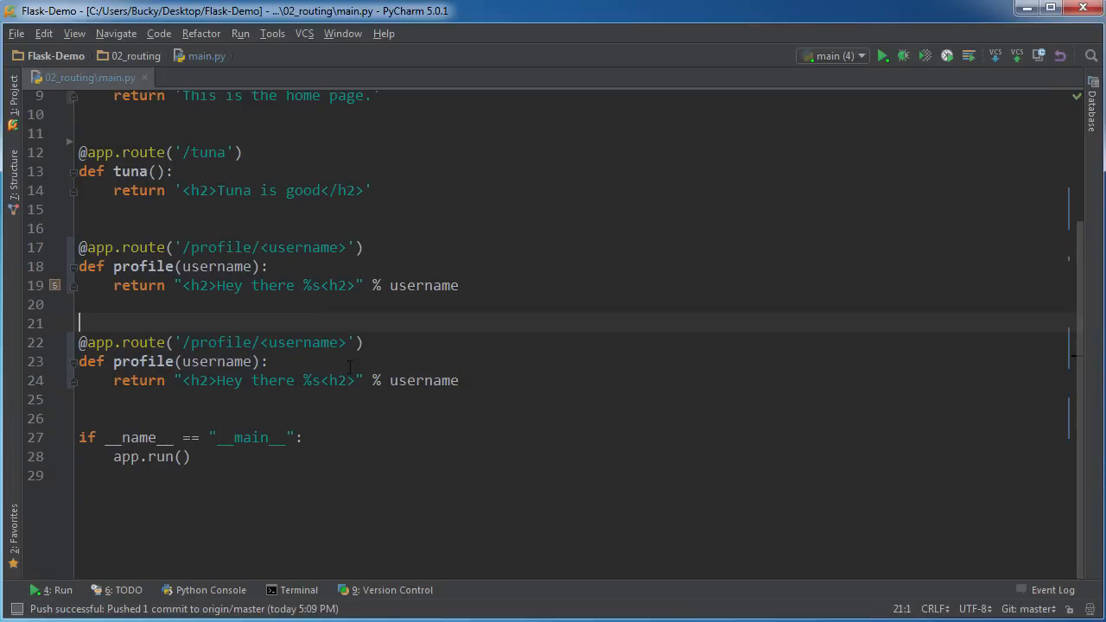
{"action": "double_click", "coordinate": [305, 342]}
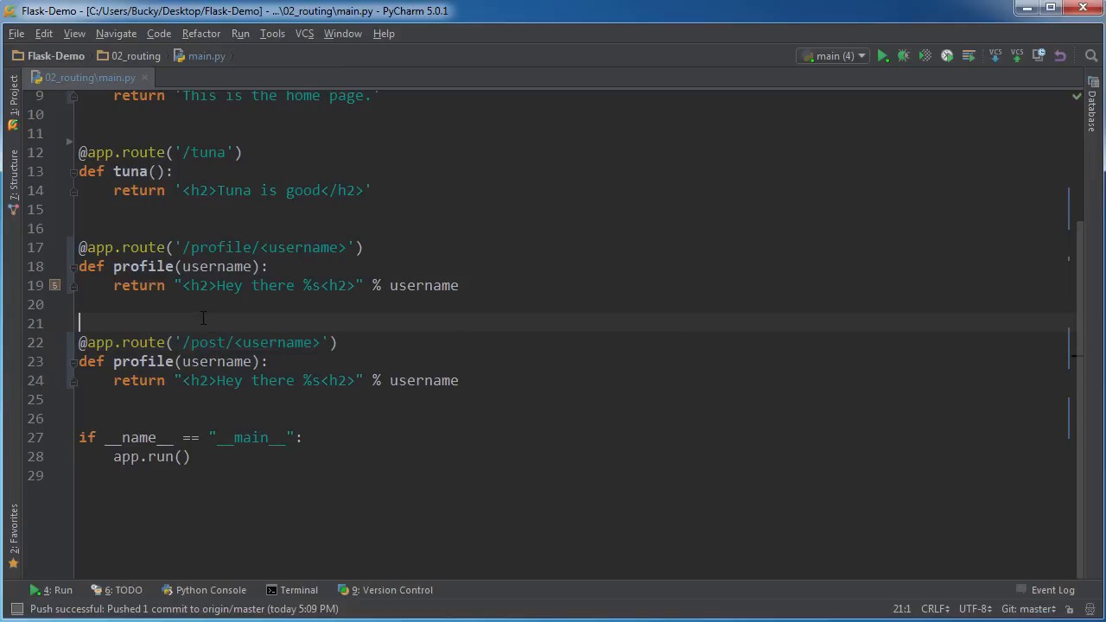
{"action": "mouse_move", "coordinate": [218, 311]}
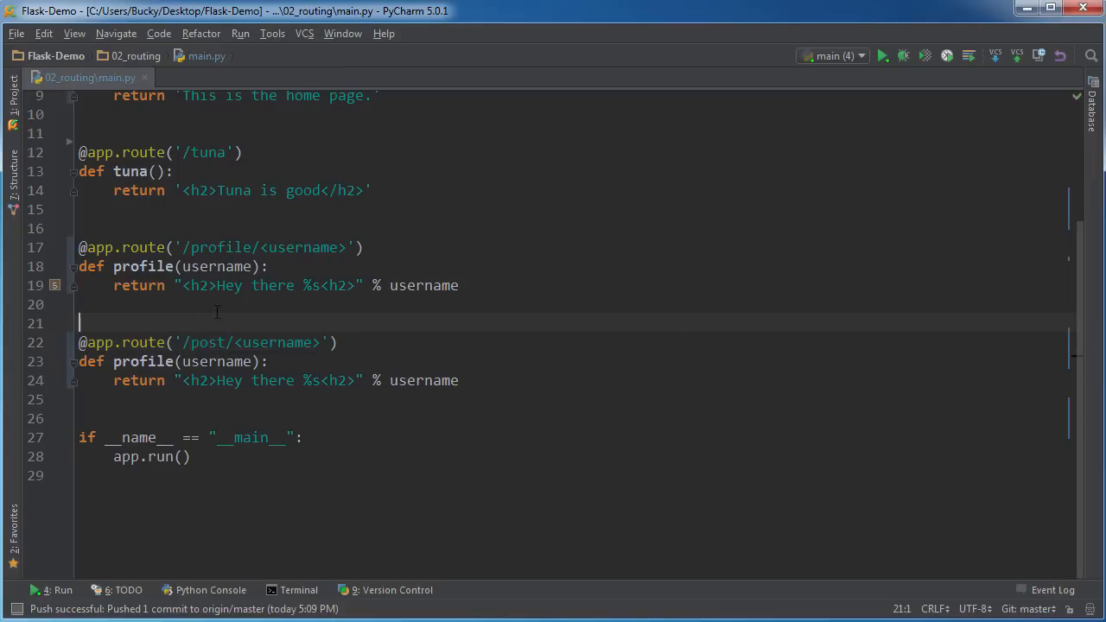
{"action": "double_click", "coordinate": [276, 342]}
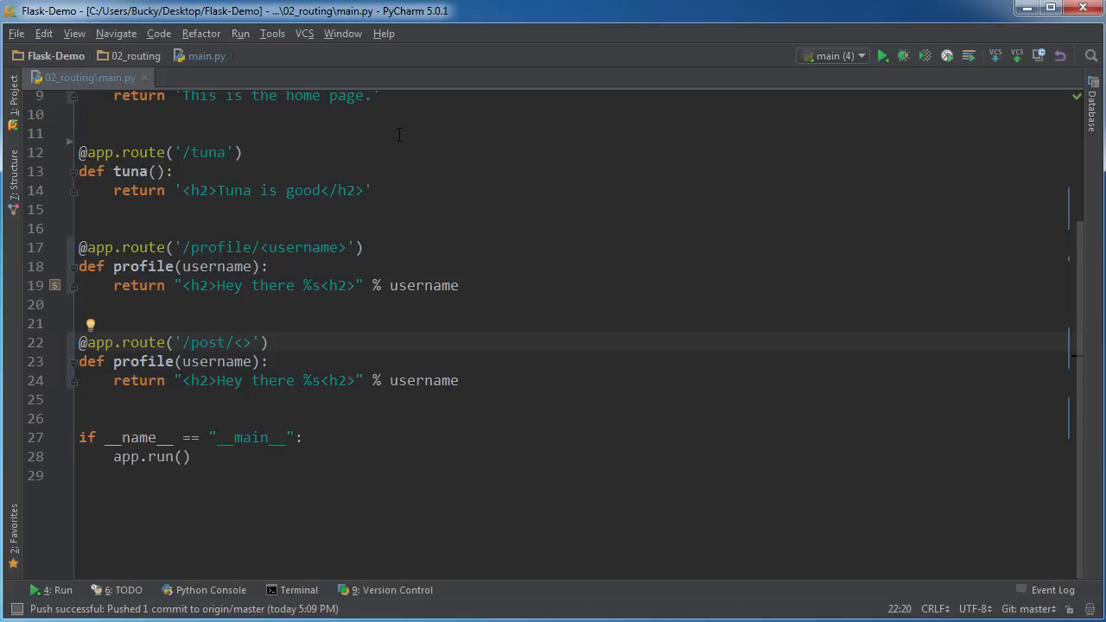
- Make the path '/post/<int:post_id>' and the return string read Post ID is %s
{"action": "type", "text": "int"}
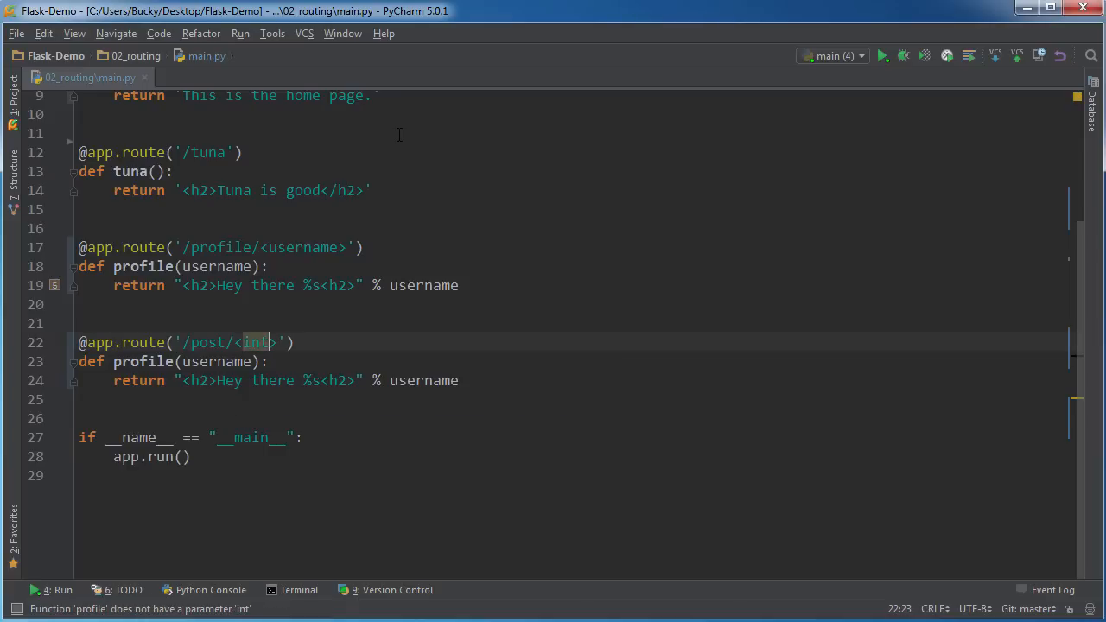
{"action": "type", "text": ":"}
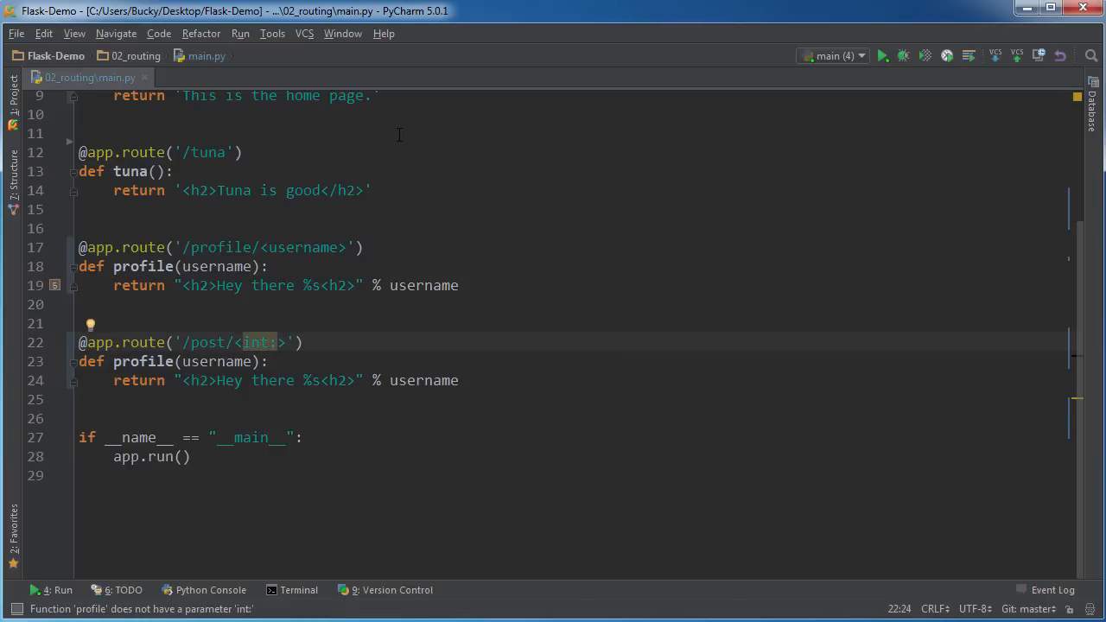
{"action": "type", "text": "post_id"}
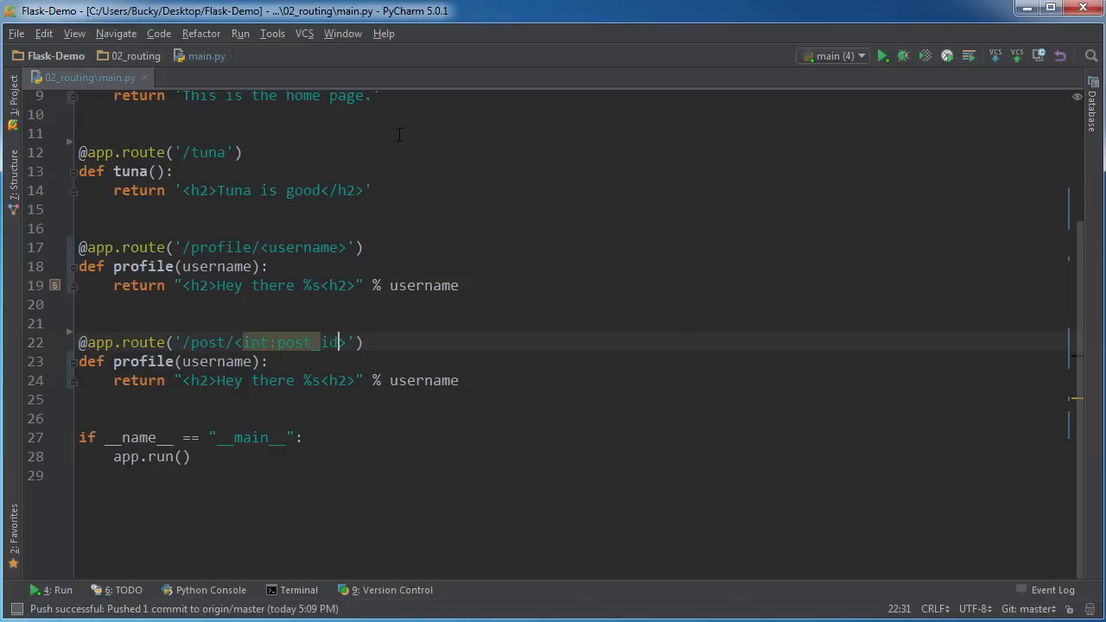
{"action": "mouse_move", "coordinate": [297, 323]}
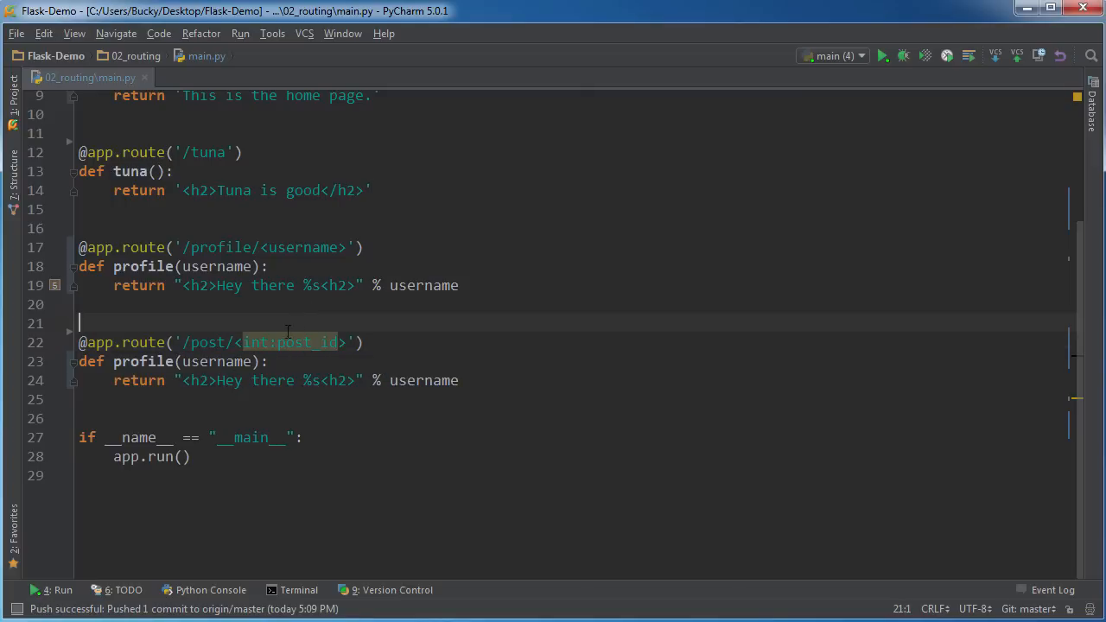
{"action": "double_click", "coordinate": [142, 362]}
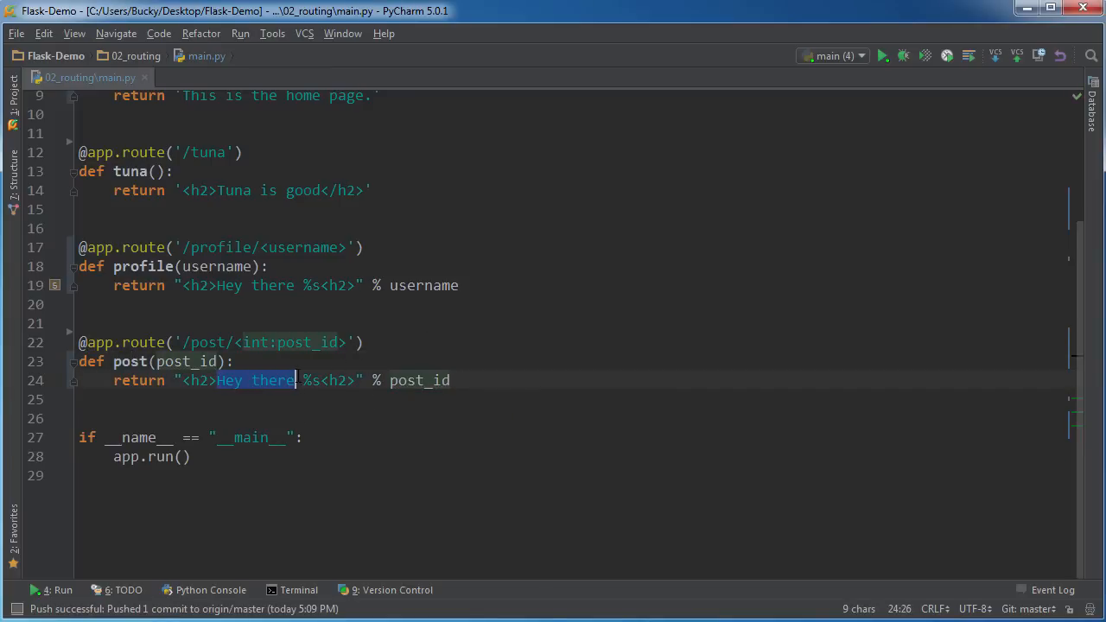
{"action": "type", "text": "Post ID is"}
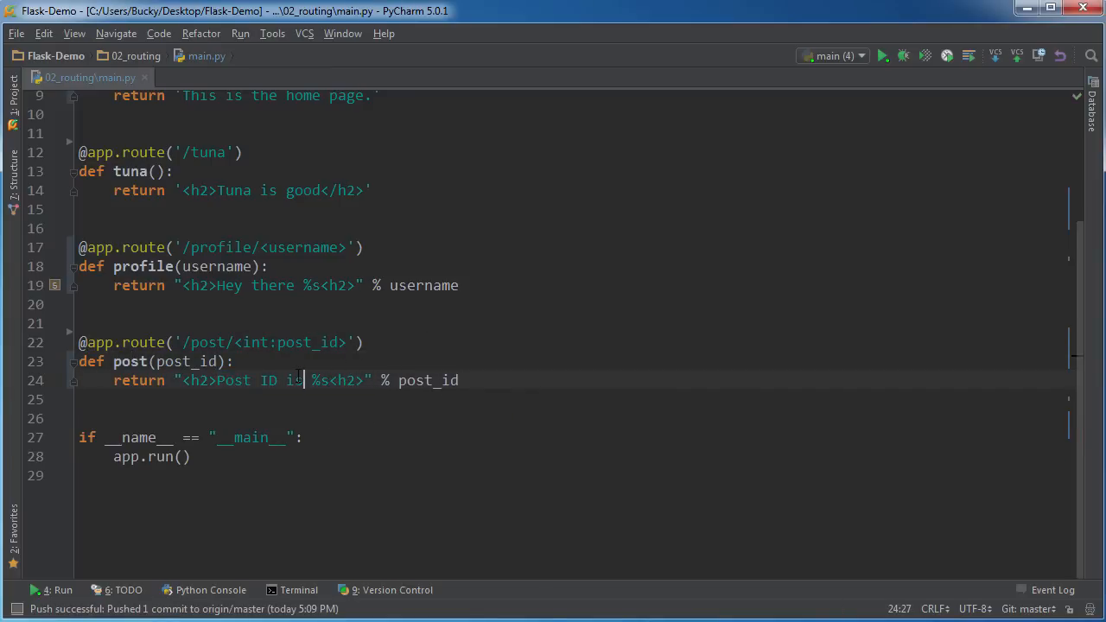
- Rename the copied function to show_post(post_id)
{"action": "left_click", "coordinate": [273, 342]}
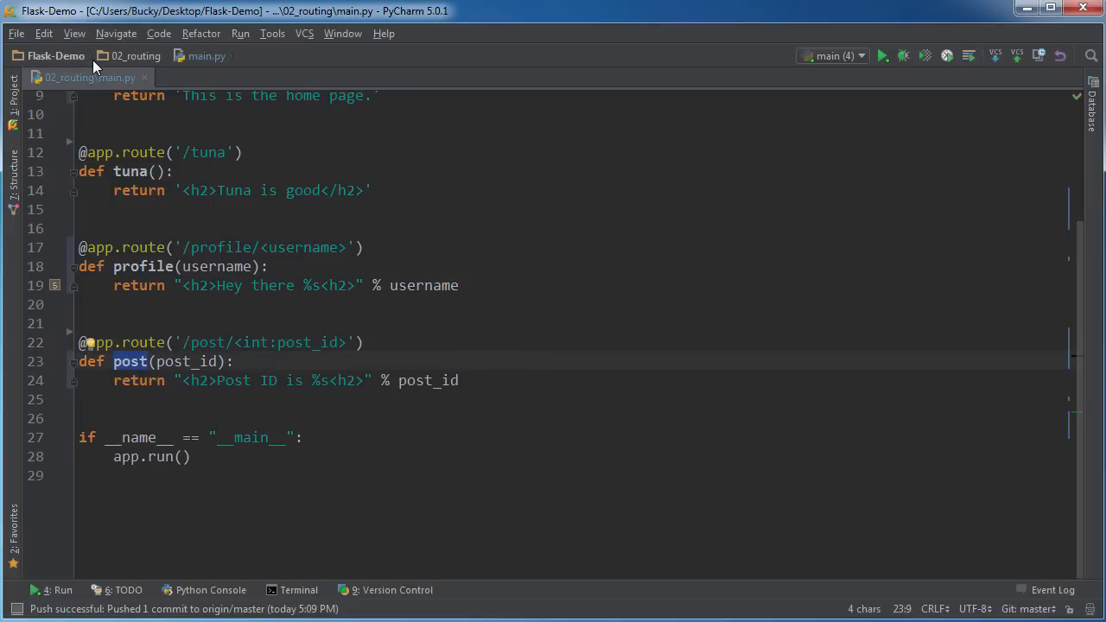
{"action": "type", "text": "show"}
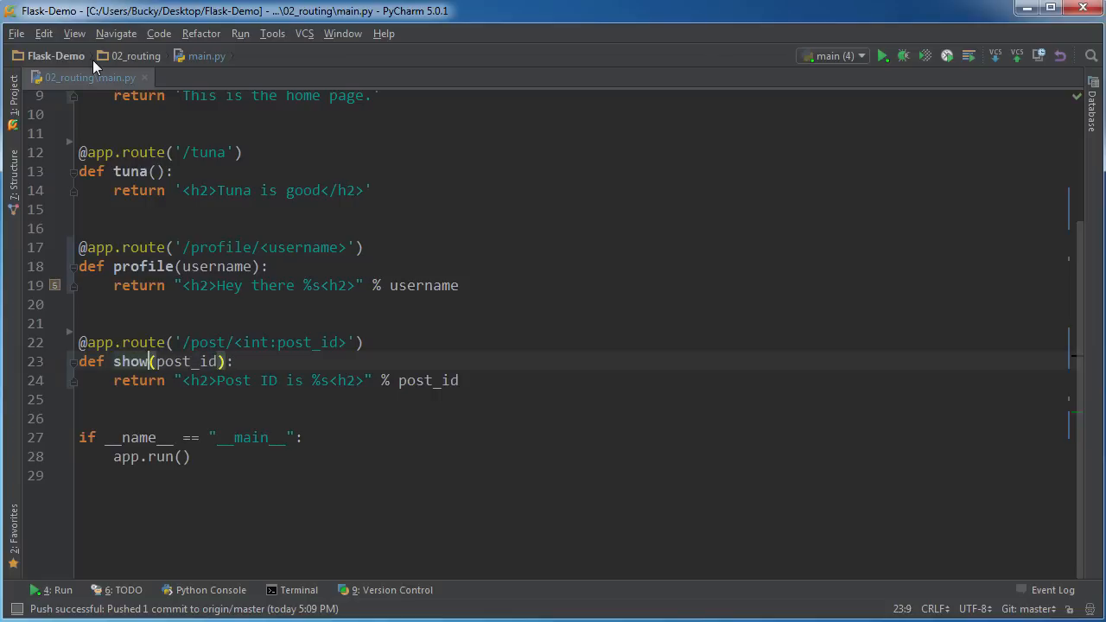
{"action": "type", "text": "_post"}
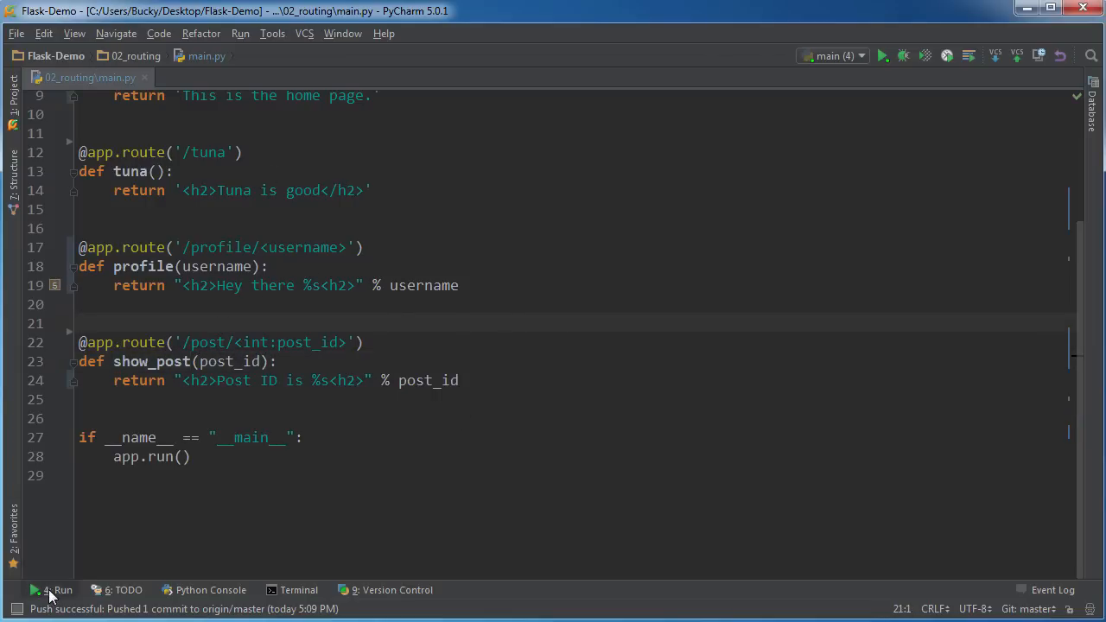
- Rerun the app and load the post route with numeric ids like 53 and 8457 in Chrome
{"action": "left_click", "coordinate": [57, 589]}
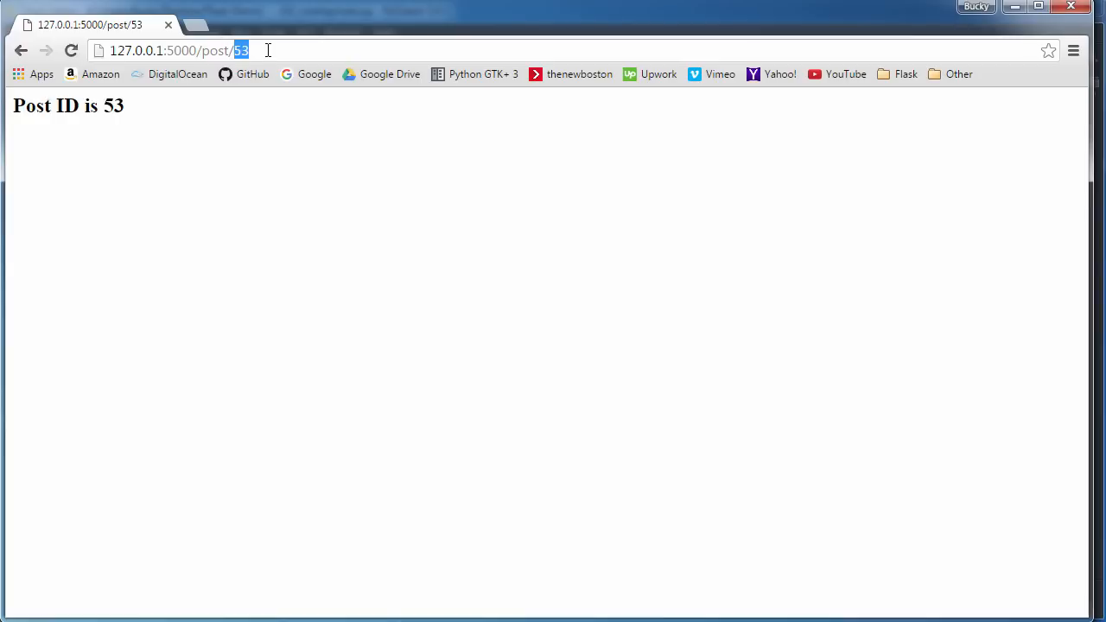
{"action": "type", "text": "8457"}
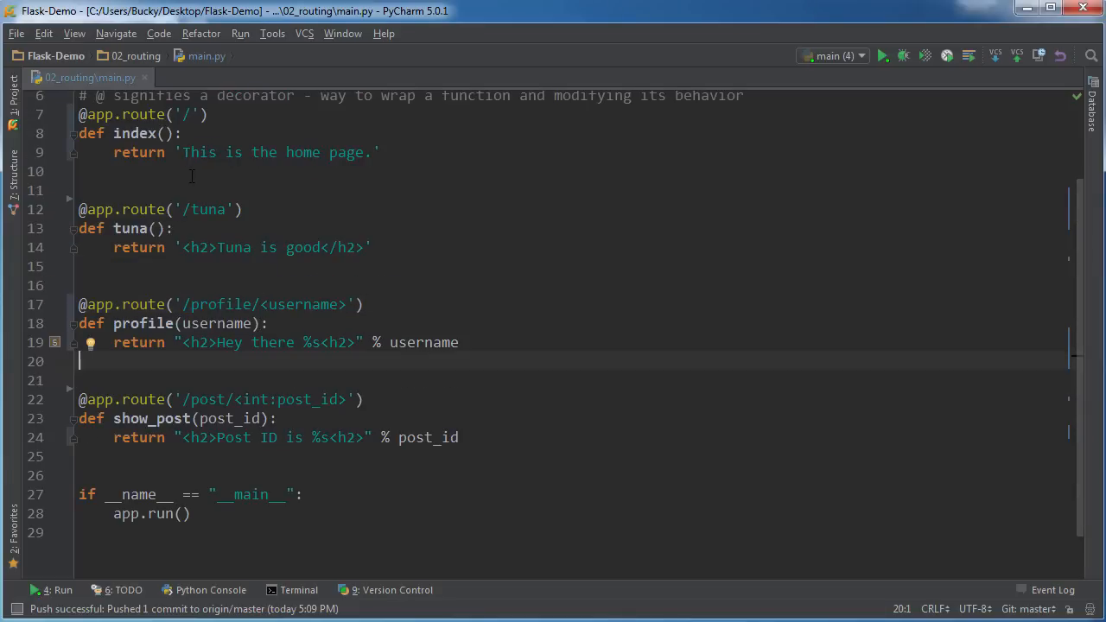
{"action": "scroll", "scroll_direction": "up", "scroll_amount": 3}
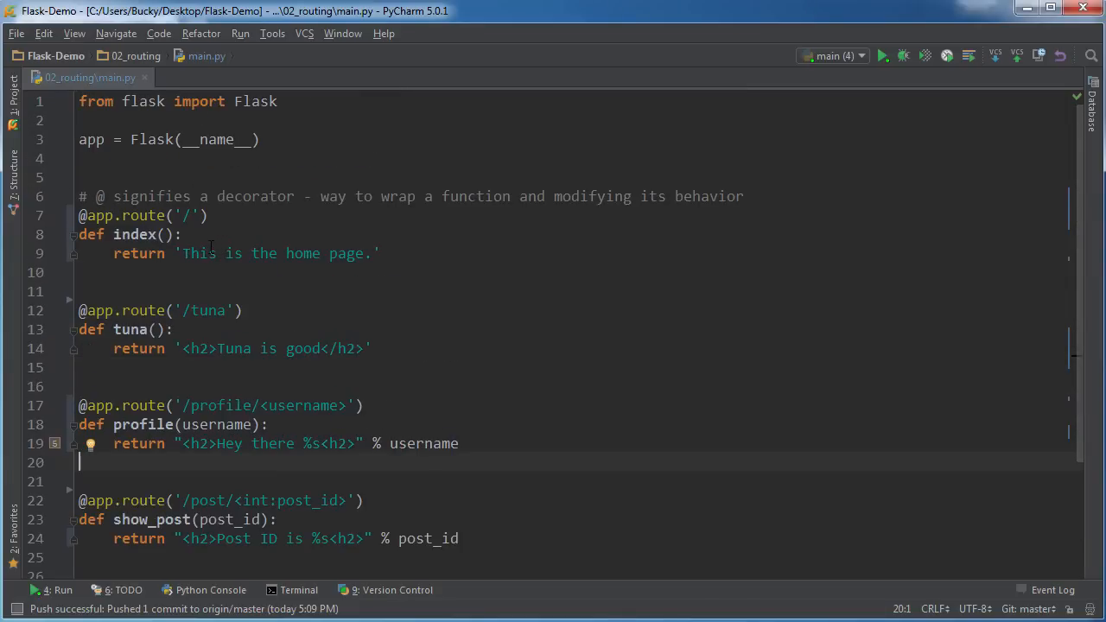
{"action": "scroll", "scroll_direction": "down", "scroll_amount": 3}
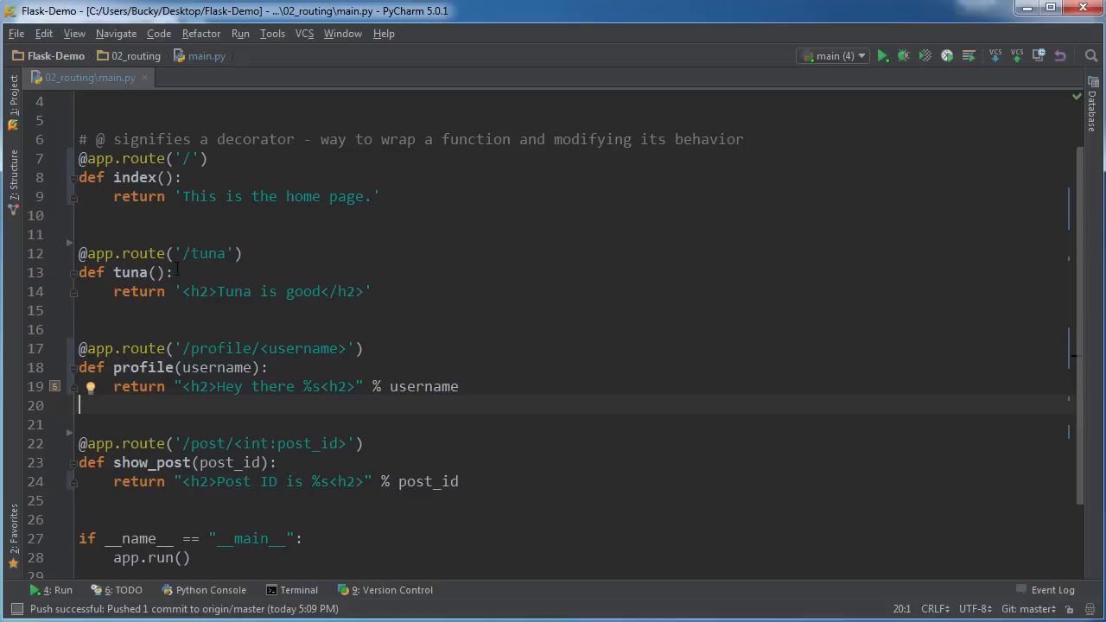
{"action": "left_click", "coordinate": [165, 215]}
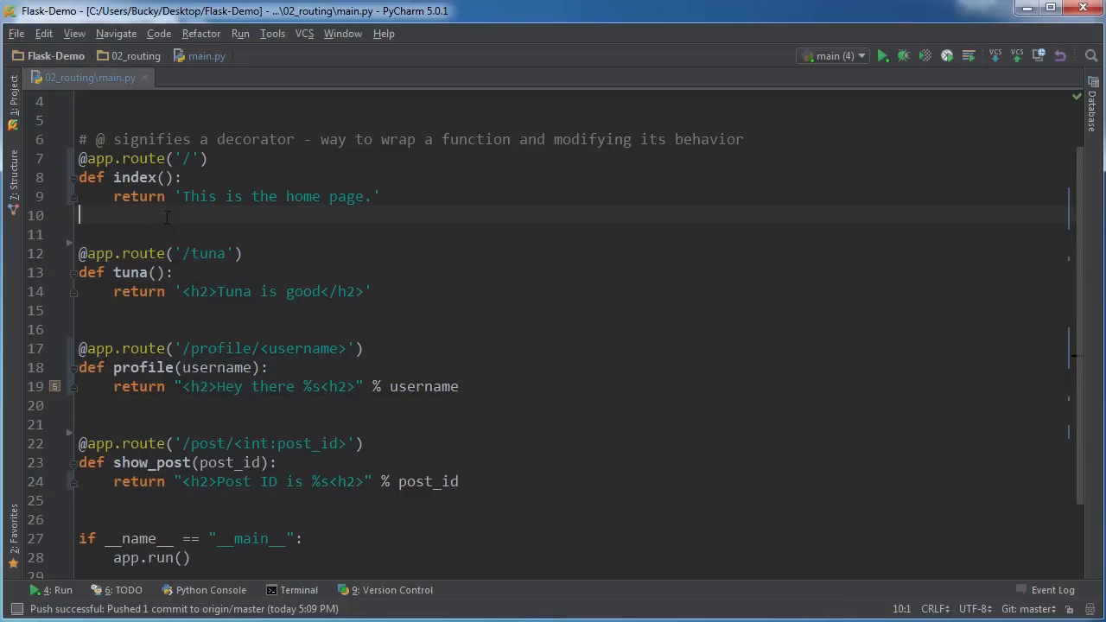
{"action": "left_click", "coordinate": [190, 290]}
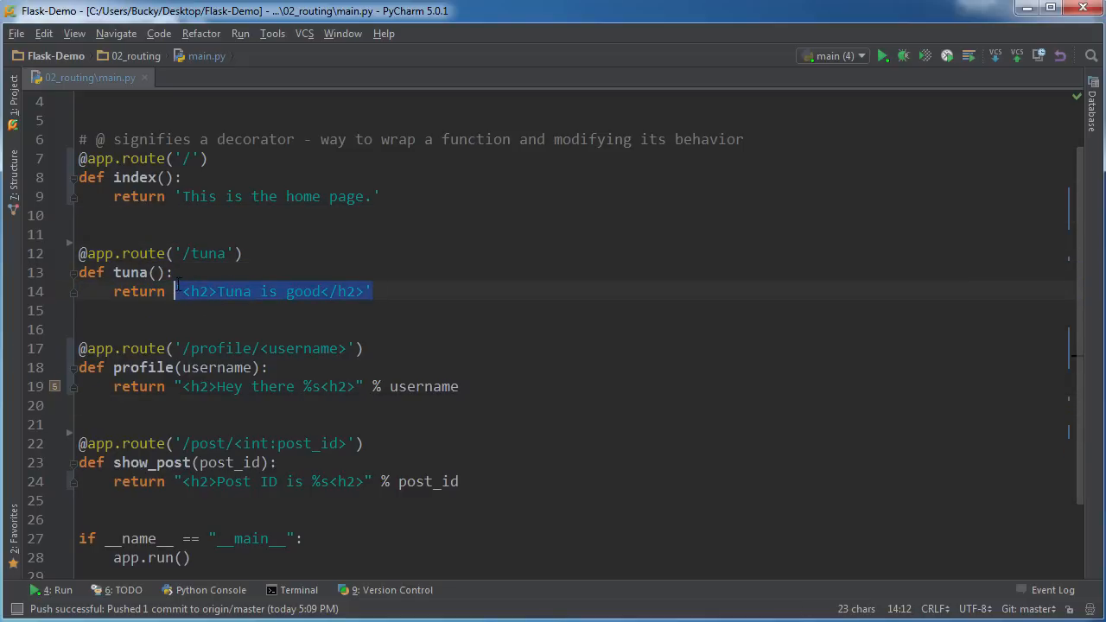
{"action": "scroll", "scroll_direction": "down", "scroll_amount": 3}
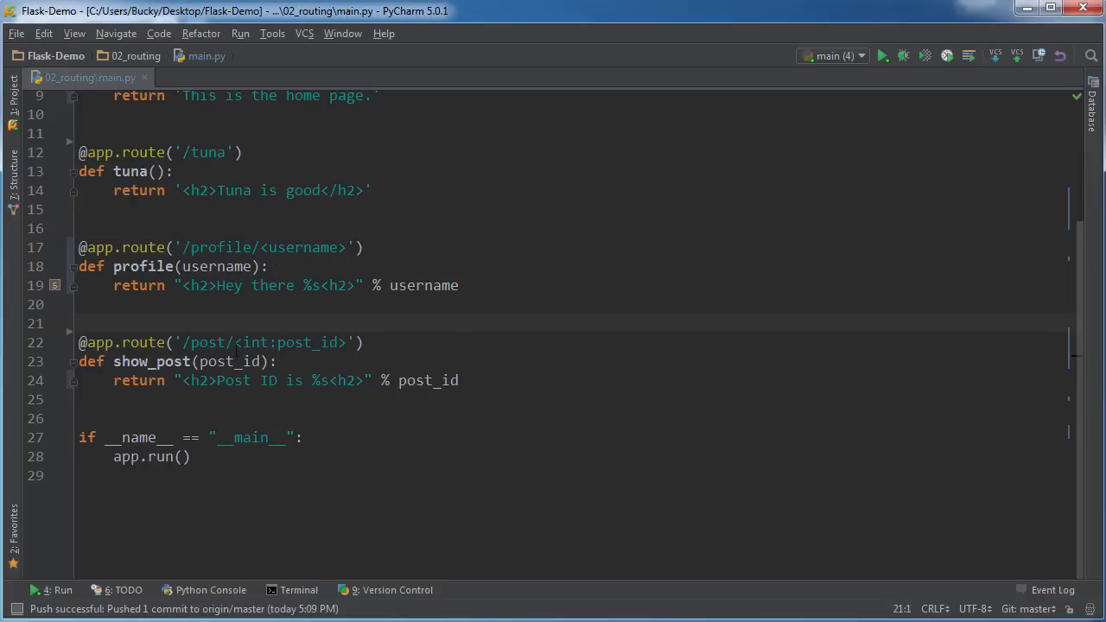
{"action": "double_click", "coordinate": [256, 342]}
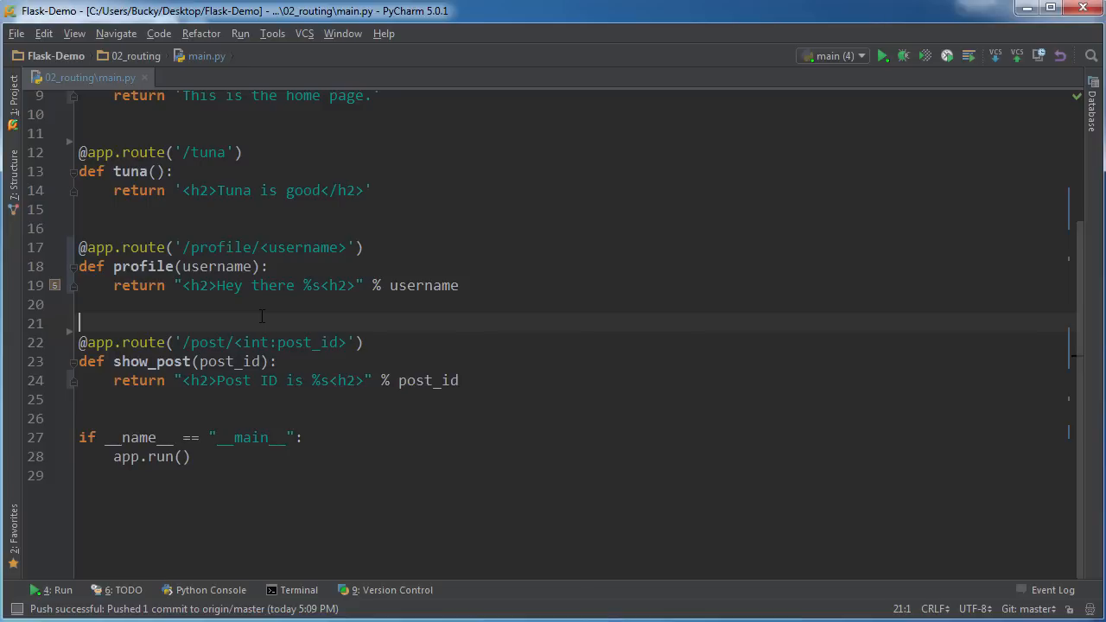
{"action": "mouse_move", "coordinate": [325, 417]}
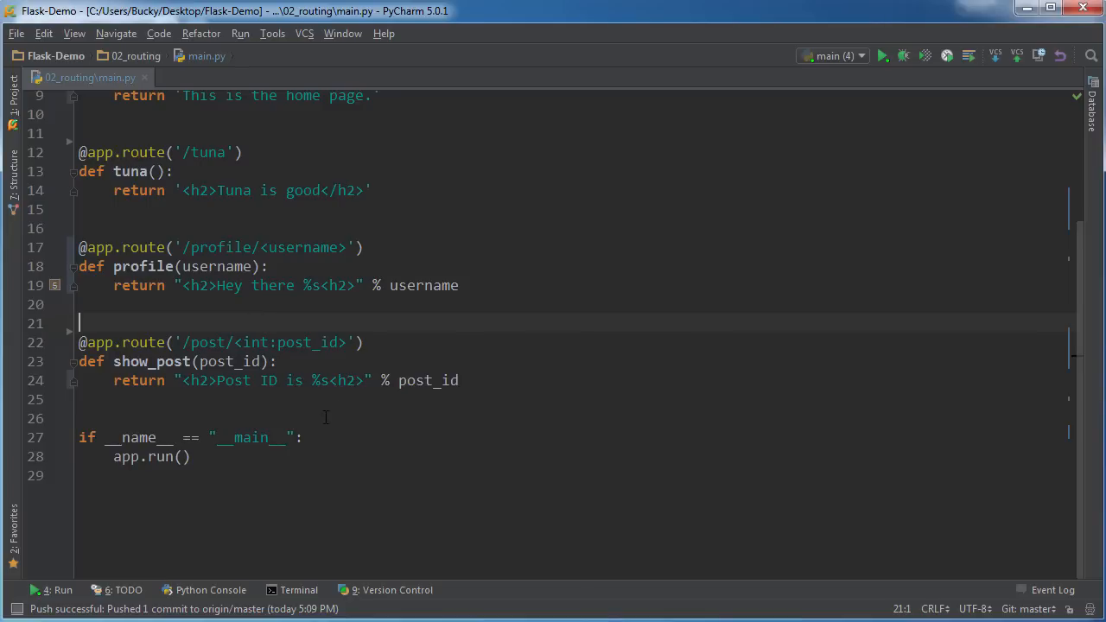
{"action": "mouse_move", "coordinate": [270, 456]}
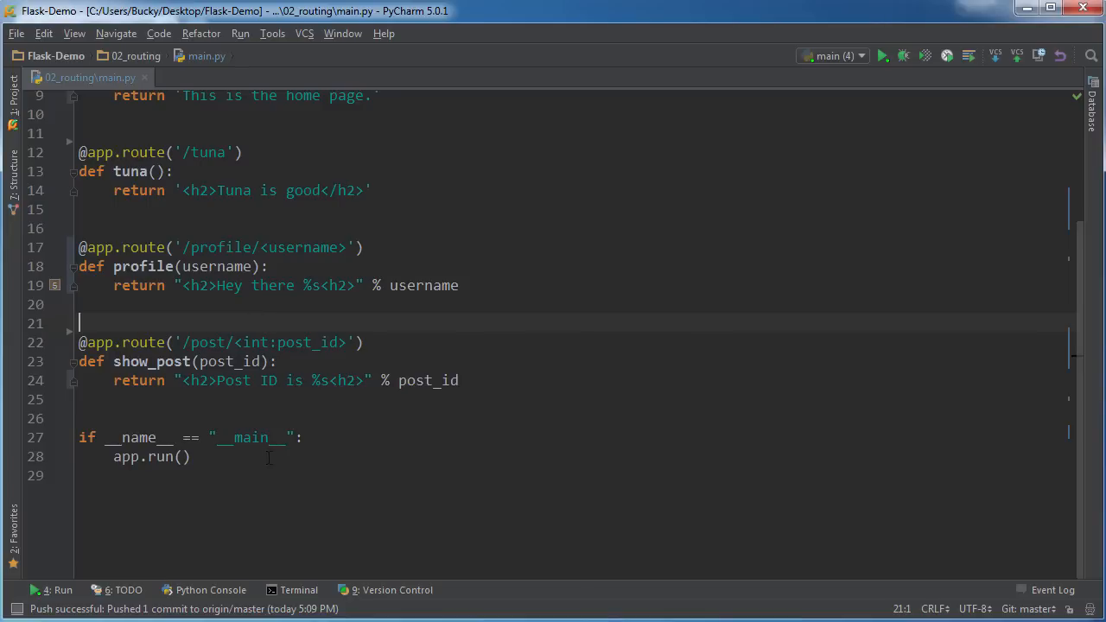